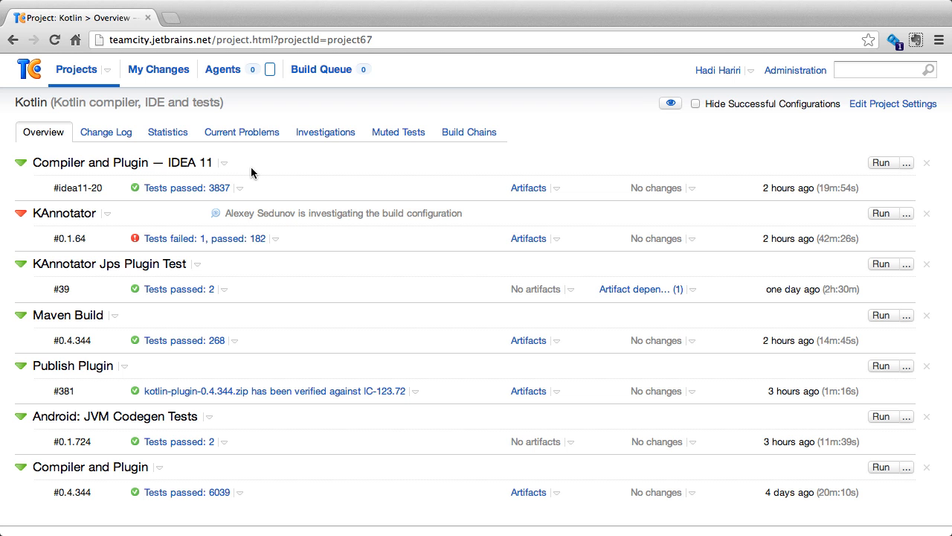
{"action": "mouse_move", "coordinate": [108, 170]}
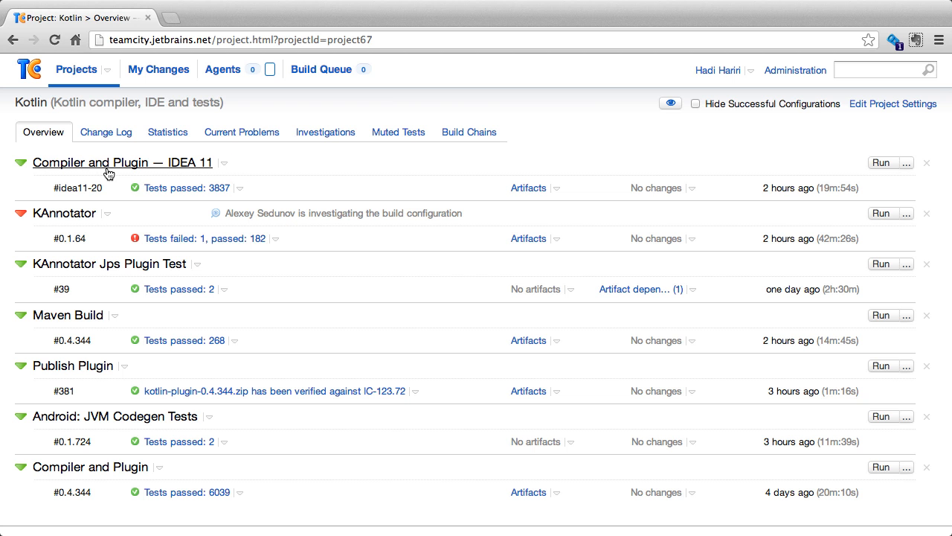
- Choose History from the IDEA 11 configuration's dropdown to list its recent builds
{"action": "left_click", "coordinate": [224, 163]}
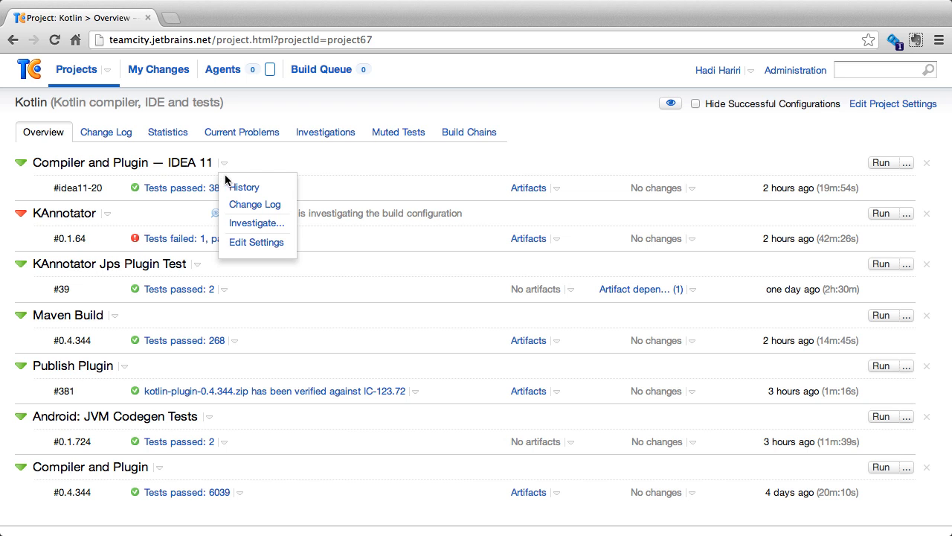
{"action": "left_click", "coordinate": [243, 187]}
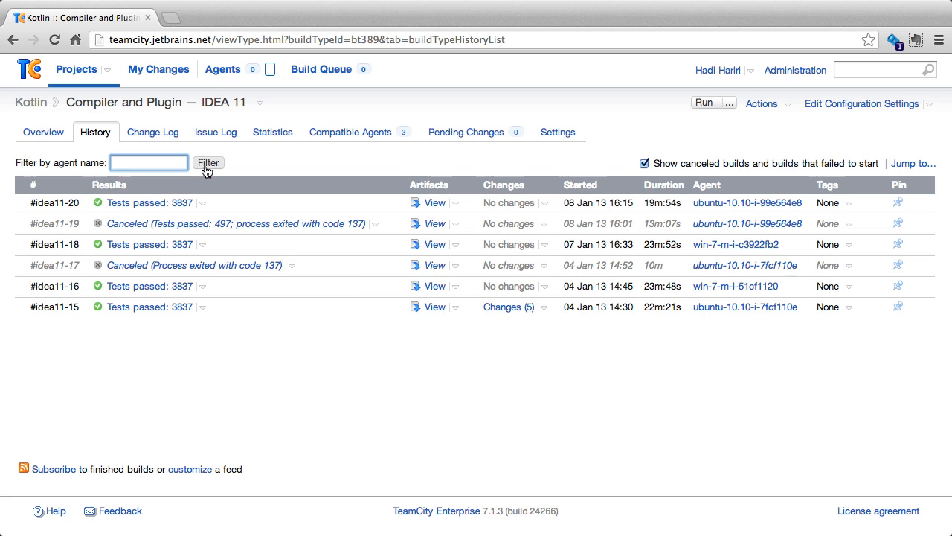
{"action": "mouse_move", "coordinate": [216, 174]}
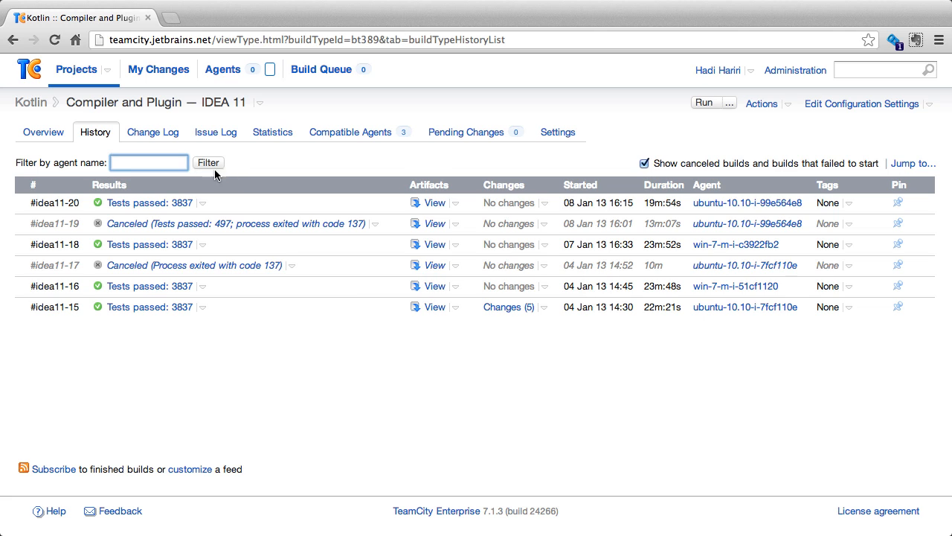
{"action": "mouse_move", "coordinate": [148, 202]}
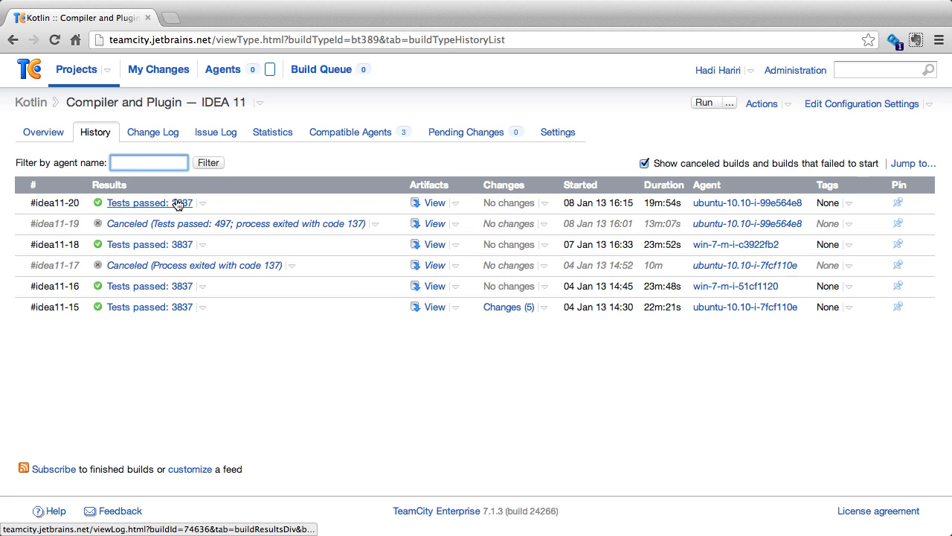
{"action": "mouse_move", "coordinate": [585, 353]}
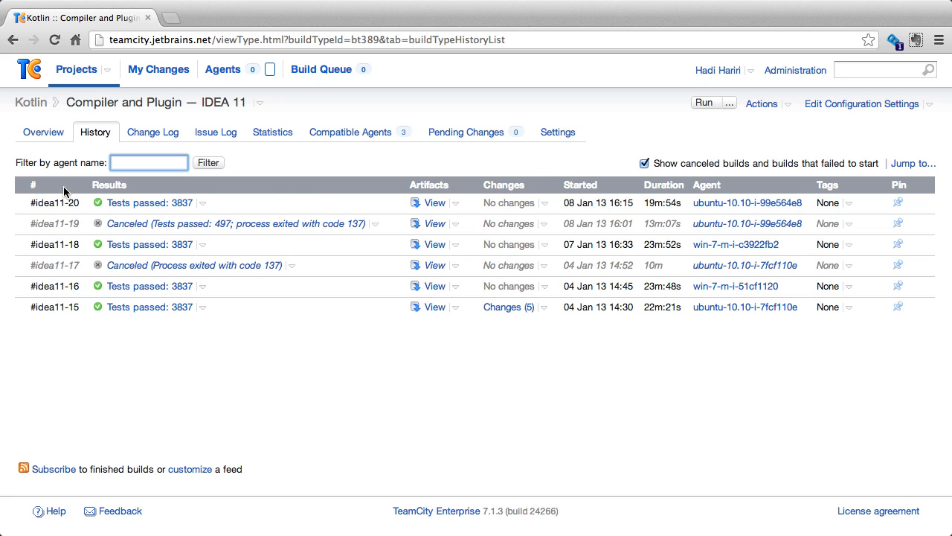
{"action": "mouse_move", "coordinate": [115, 190]}
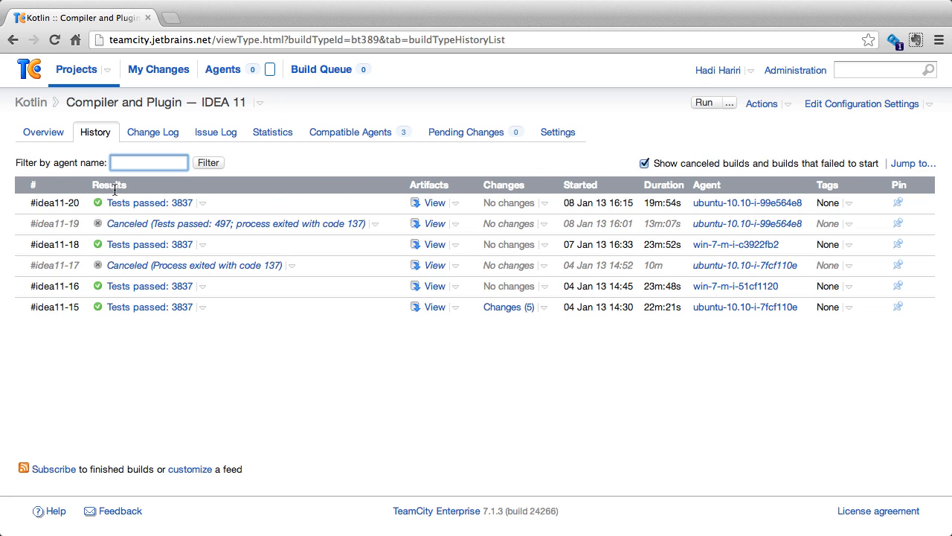
{"action": "mouse_move", "coordinate": [403, 200]}
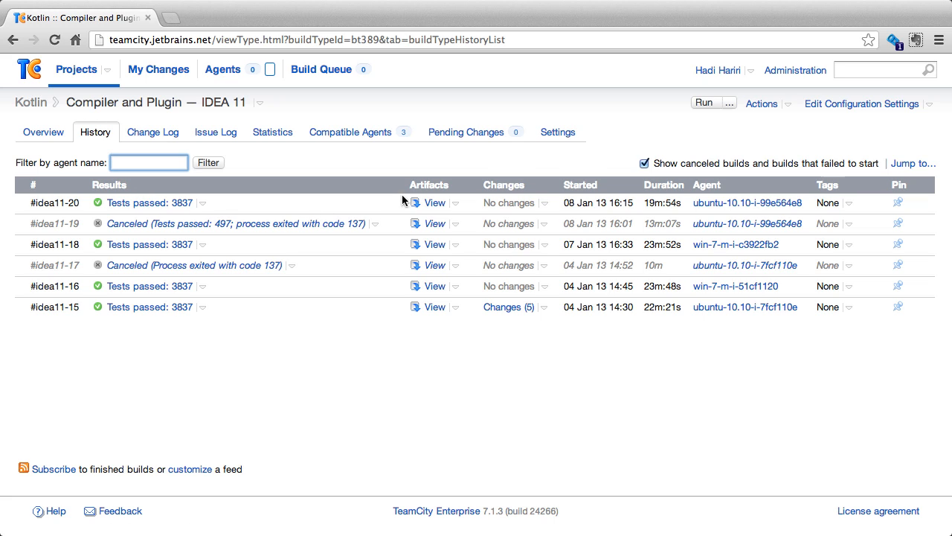
{"action": "mouse_move", "coordinate": [506, 188]}
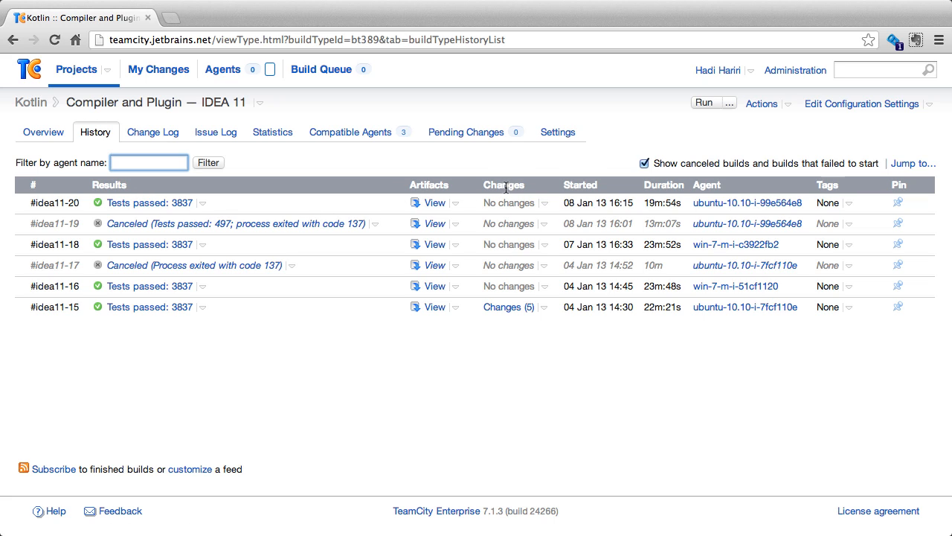
{"action": "mouse_move", "coordinate": [653, 186]}
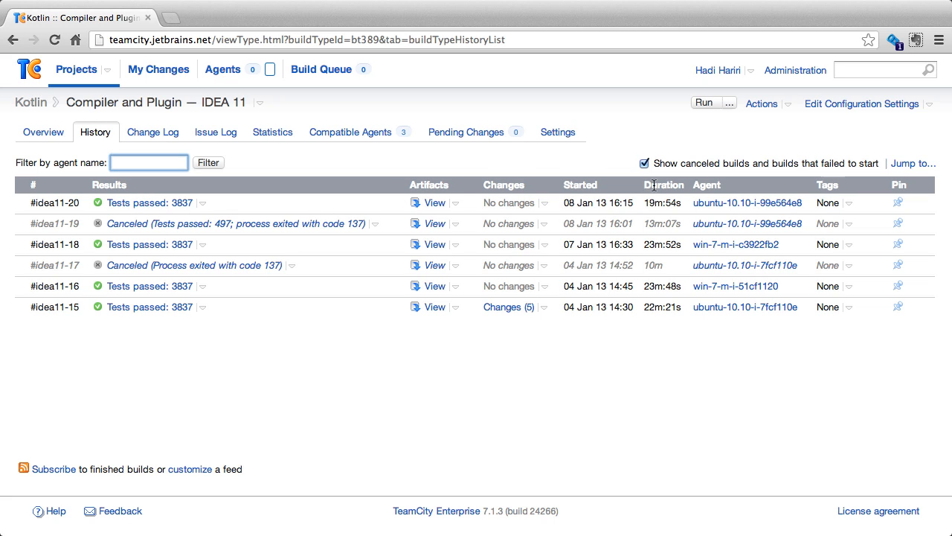
{"action": "mouse_move", "coordinate": [791, 186]}
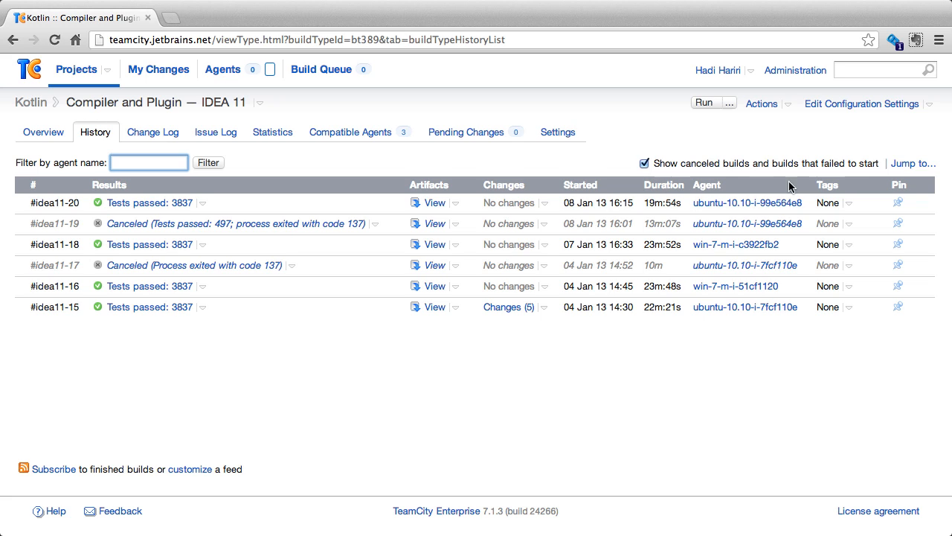
{"action": "mouse_move", "coordinate": [892, 273]}
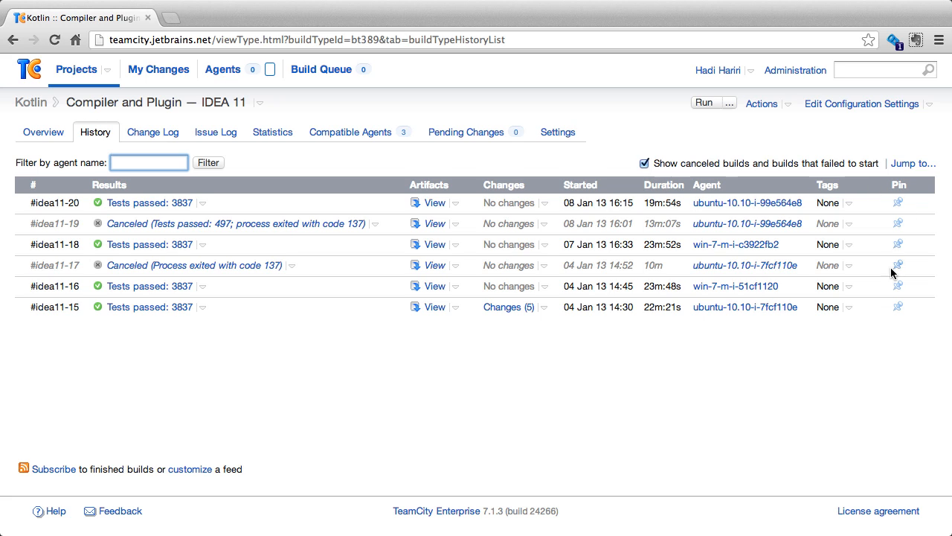
{"action": "mouse_move", "coordinate": [681, 407]}
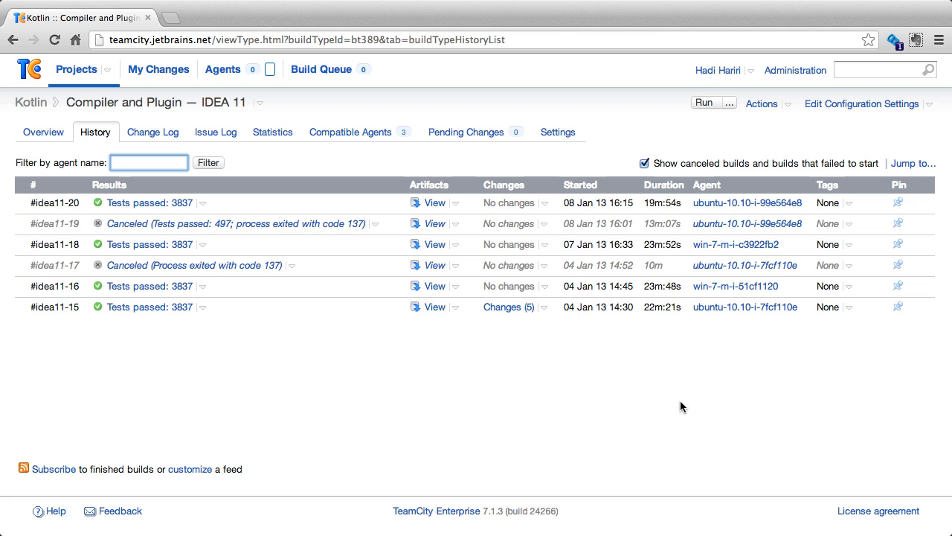
- Open build #idea11-20 through its 'Tests passed: 3837' link
{"action": "left_click", "coordinate": [148, 202]}
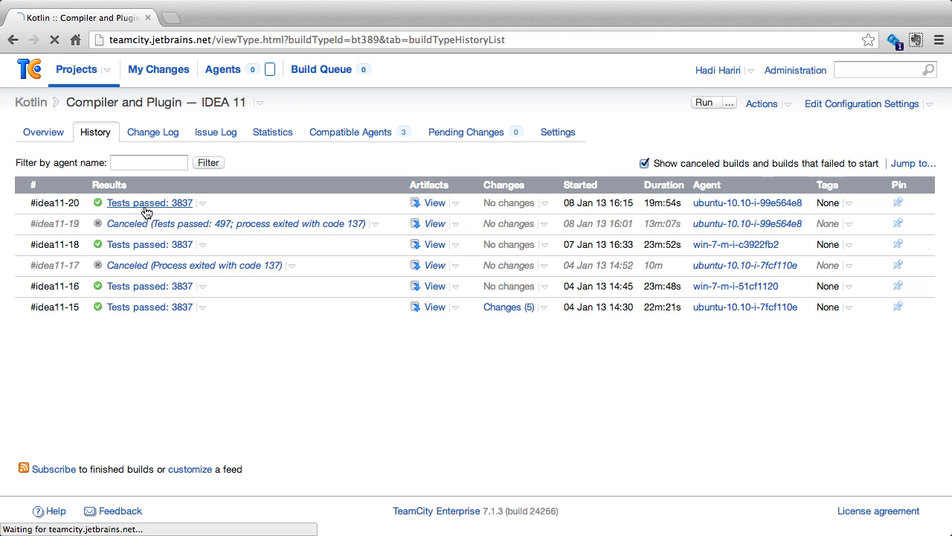
- Review build #idea11-20's results, then switch to the configuration's All history view
{"action": "left_click", "coordinate": [149, 202]}
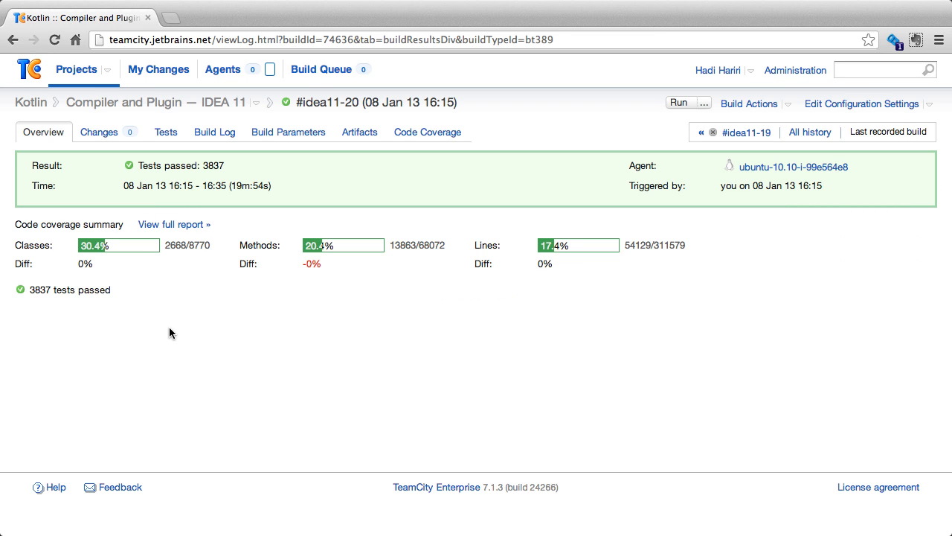
{"action": "mouse_move", "coordinate": [182, 250]}
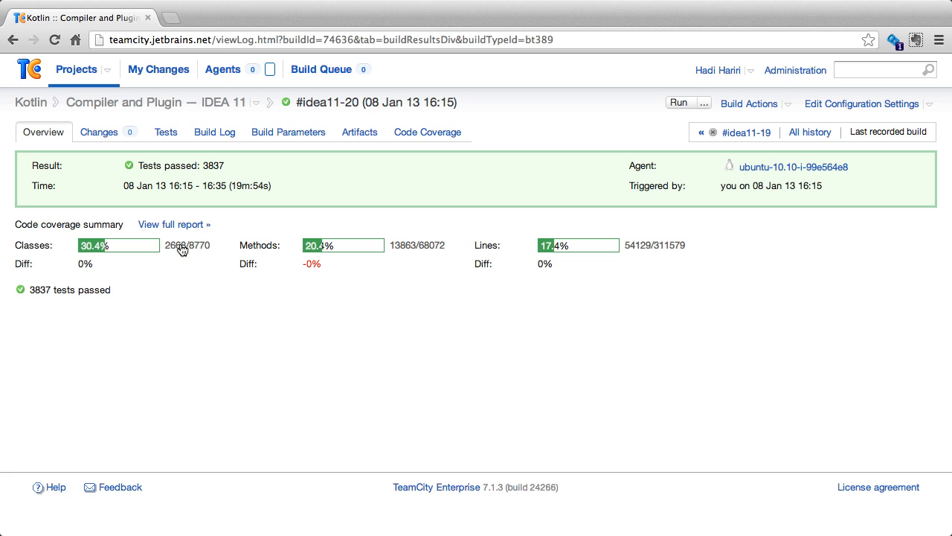
{"action": "mouse_move", "coordinate": [141, 177]}
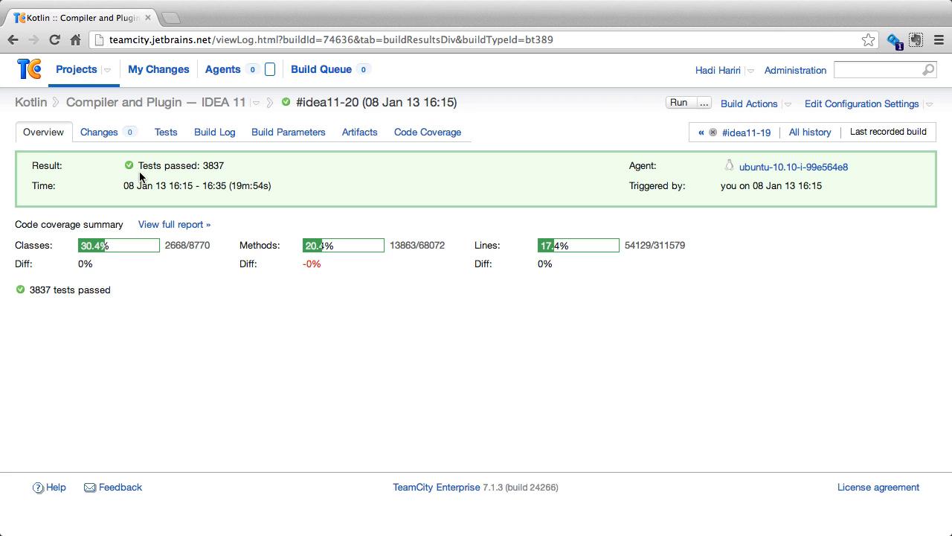
{"action": "mouse_move", "coordinate": [264, 217]}
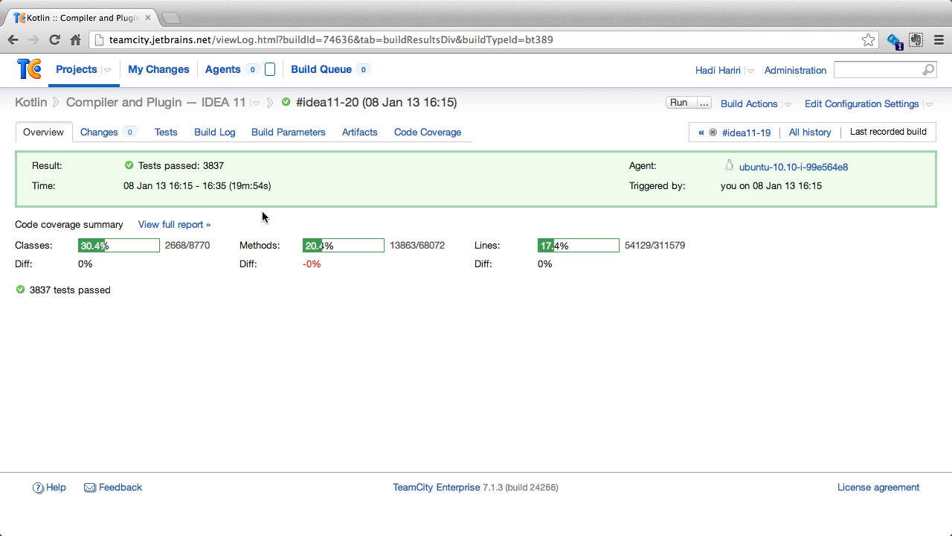
{"action": "mouse_move", "coordinate": [249, 185]}
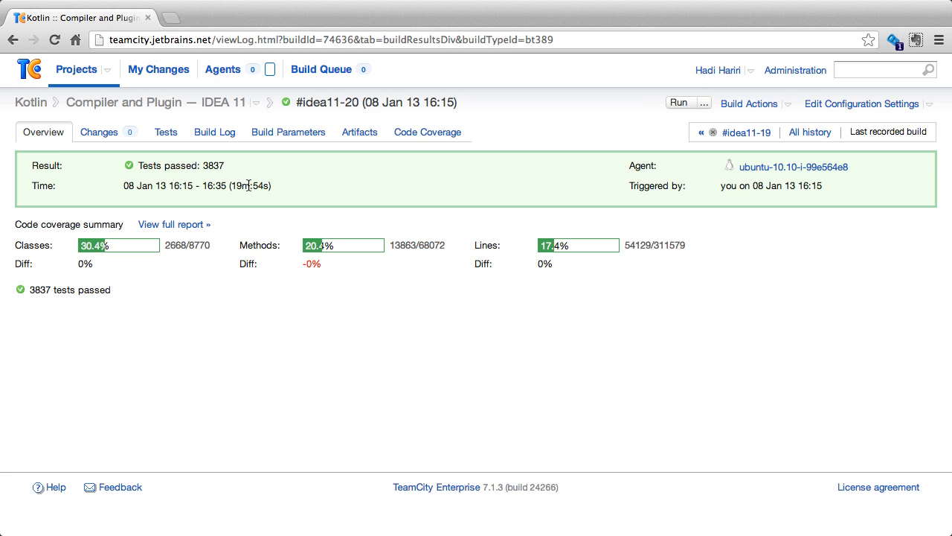
{"action": "mouse_move", "coordinate": [212, 216]}
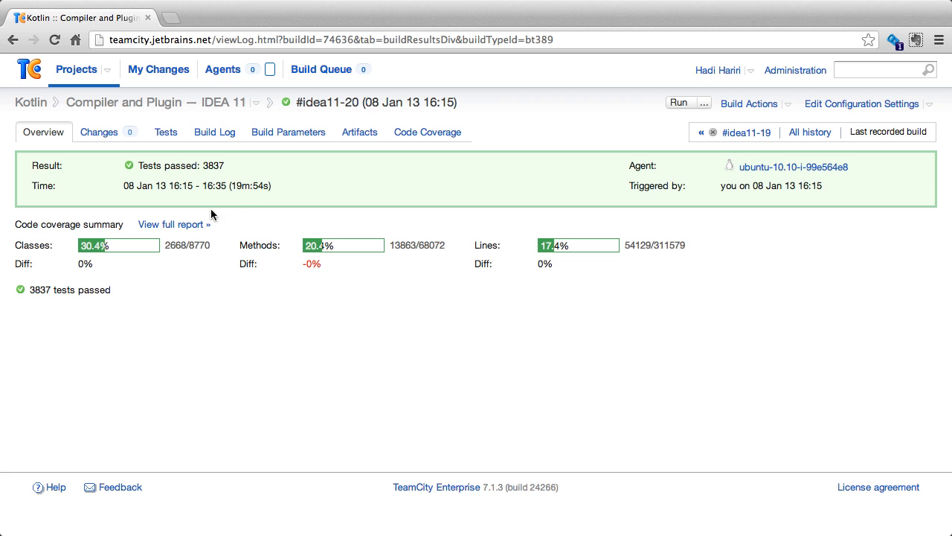
{"action": "mouse_move", "coordinate": [45, 215]}
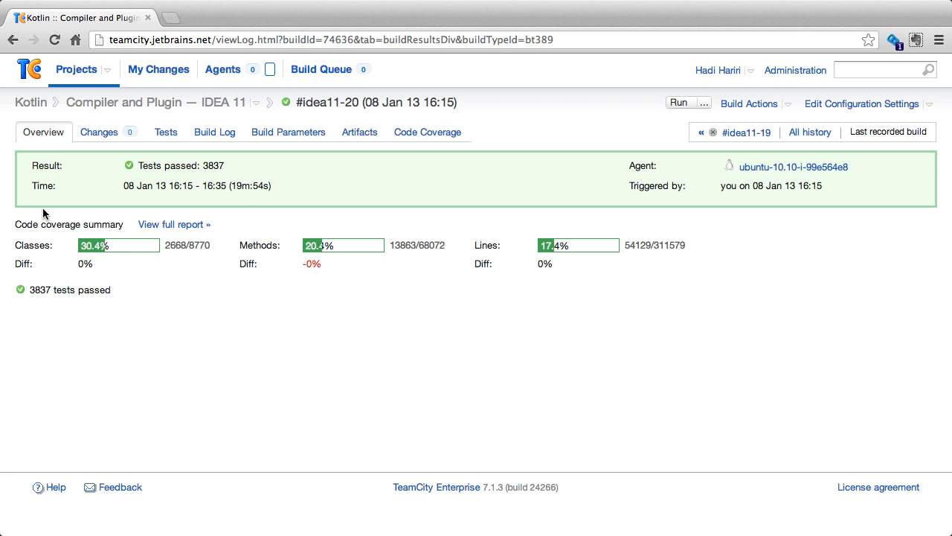
{"action": "mouse_move", "coordinate": [200, 210]}
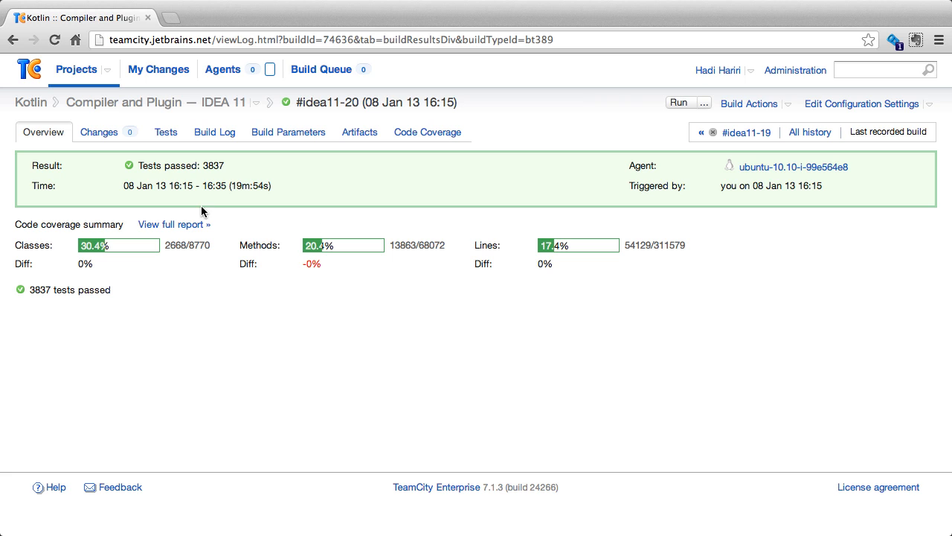
{"action": "mouse_move", "coordinate": [103, 131]}
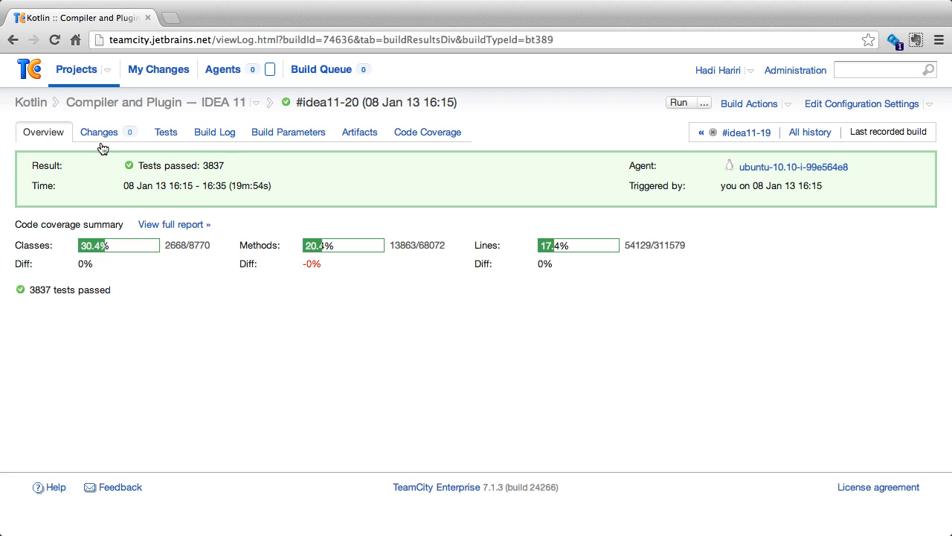
{"action": "mouse_move", "coordinate": [116, 136]}
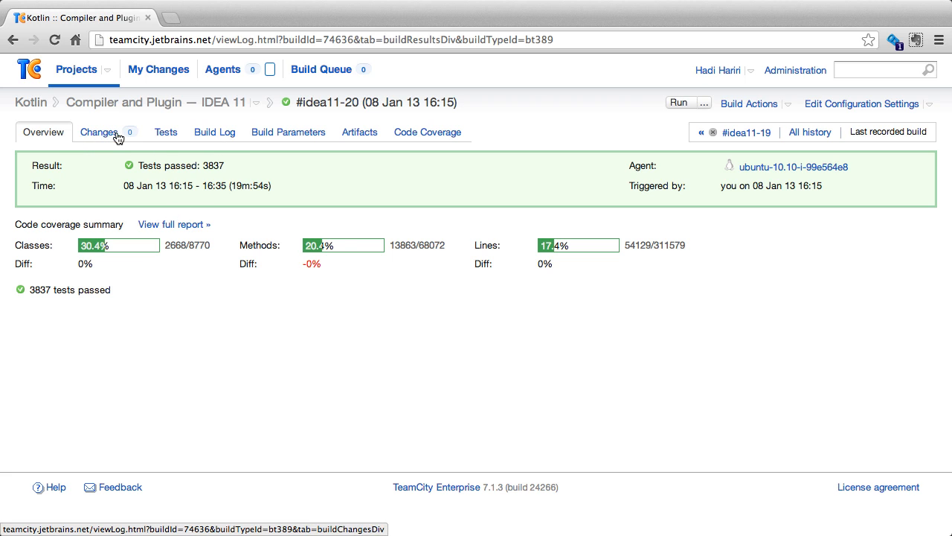
{"action": "mouse_move", "coordinate": [252, 143]}
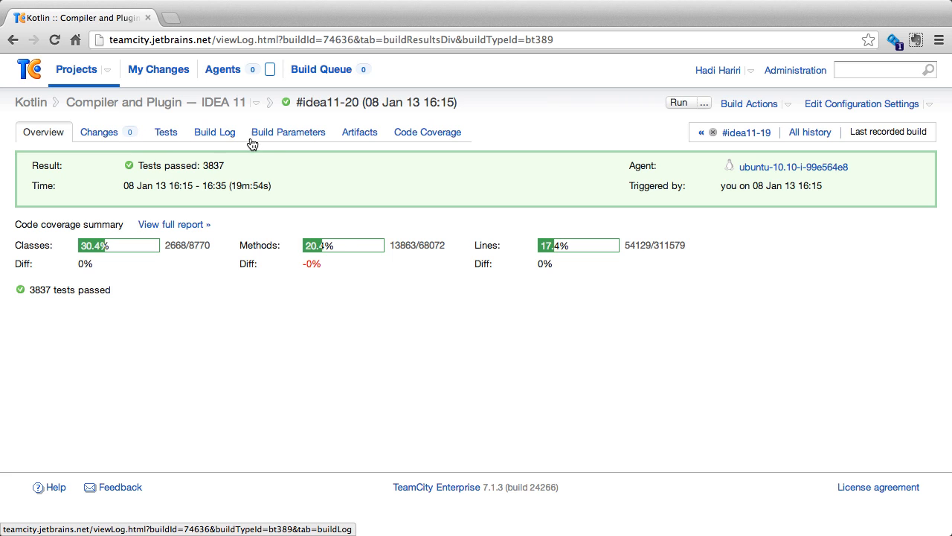
{"action": "mouse_move", "coordinate": [427, 132]}
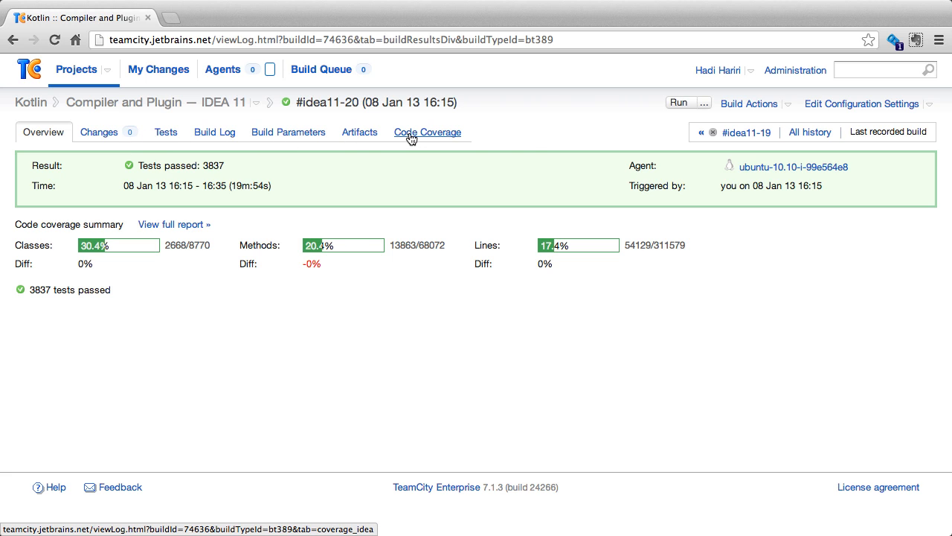
{"action": "mouse_move", "coordinate": [794, 167]}
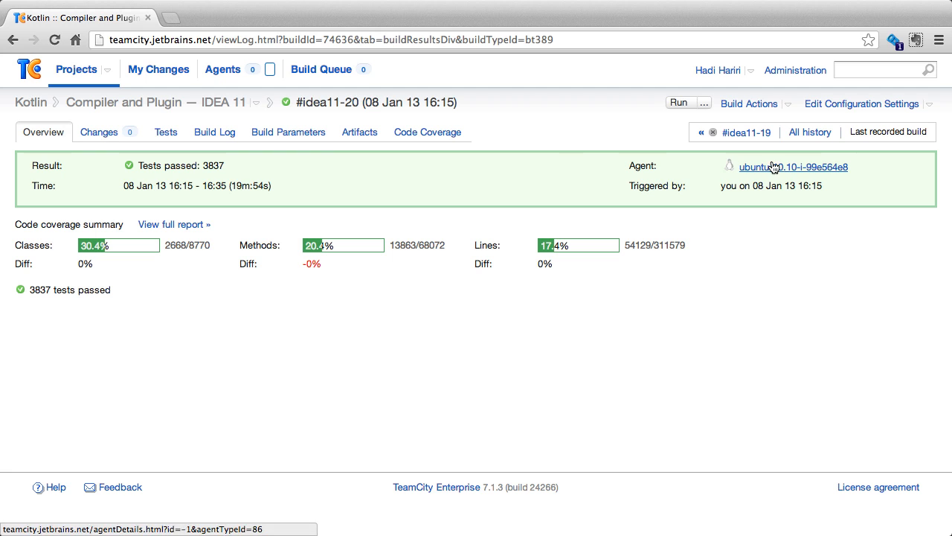
{"action": "mouse_move", "coordinate": [810, 132]}
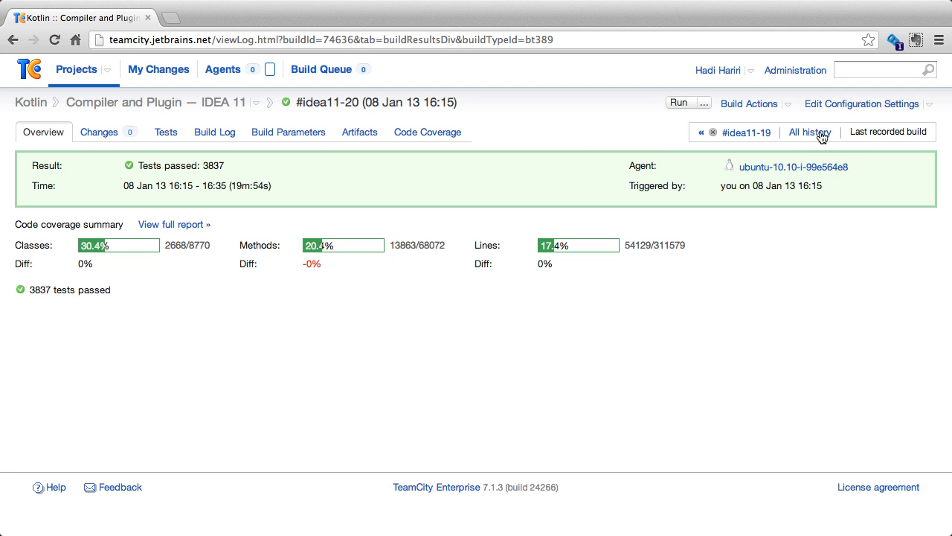
{"action": "left_click", "coordinate": [809, 131]}
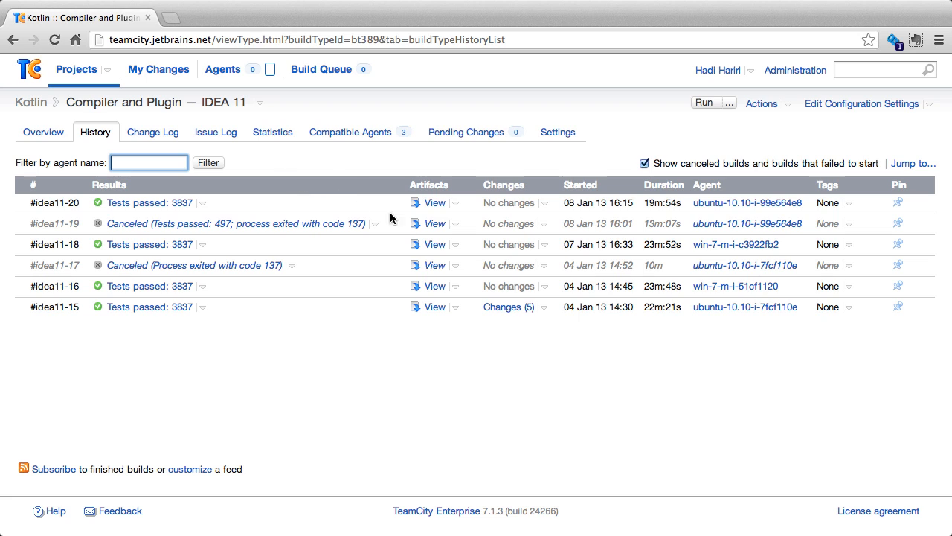
{"action": "mouse_move", "coordinate": [591, 191]}
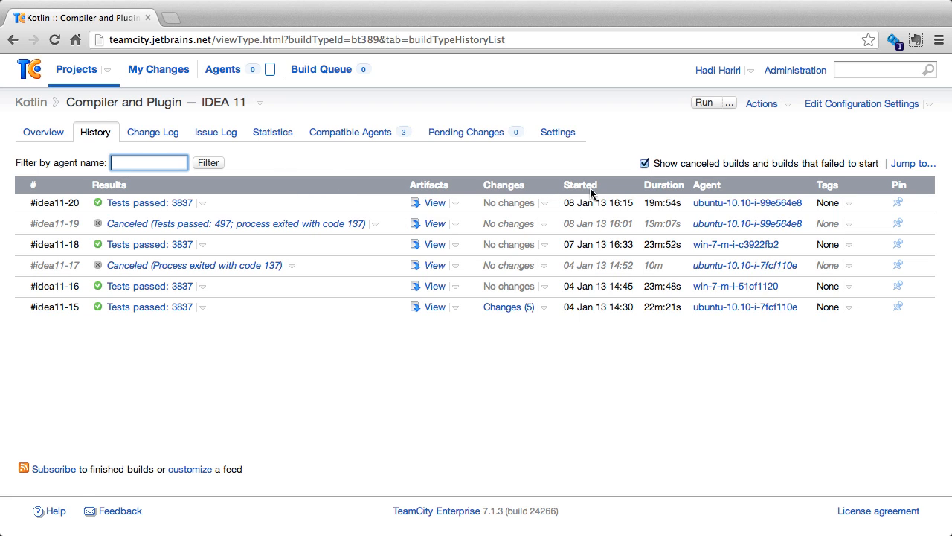
- Go back to build #idea11-20's Overview with 3837 passed tests and coverage summary
{"action": "left_click", "coordinate": [149, 202]}
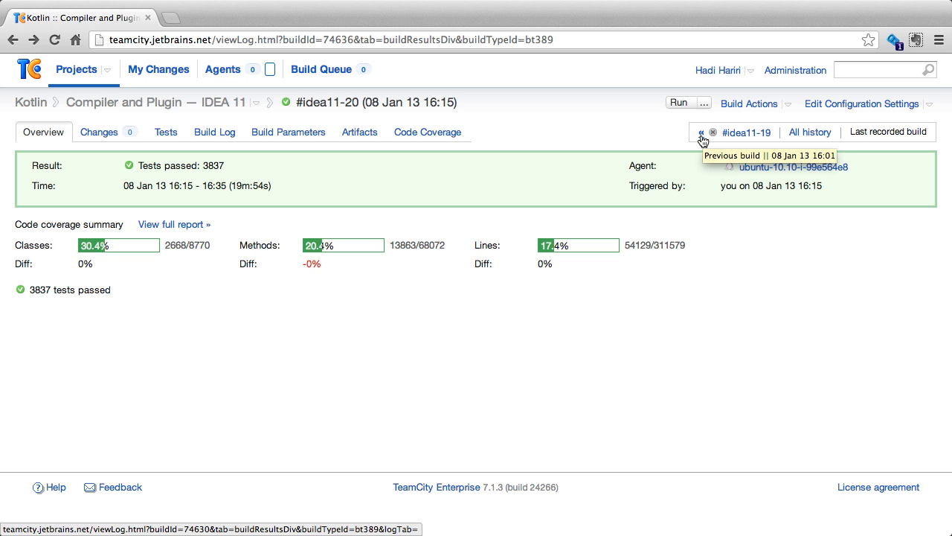
- Step back past canceled #idea11-19 to #idea11-15 and view its five changes
{"action": "left_click", "coordinate": [702, 133]}
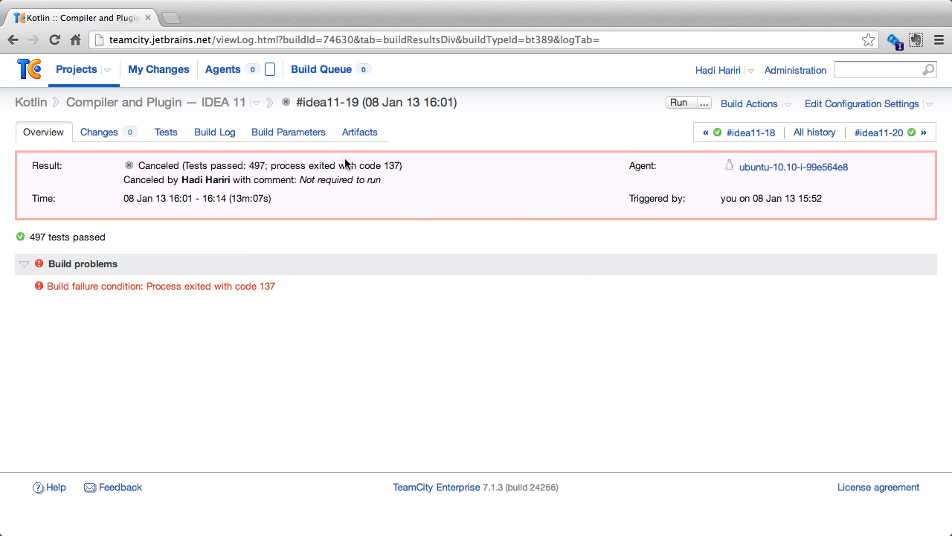
{"action": "mouse_move", "coordinate": [363, 200]}
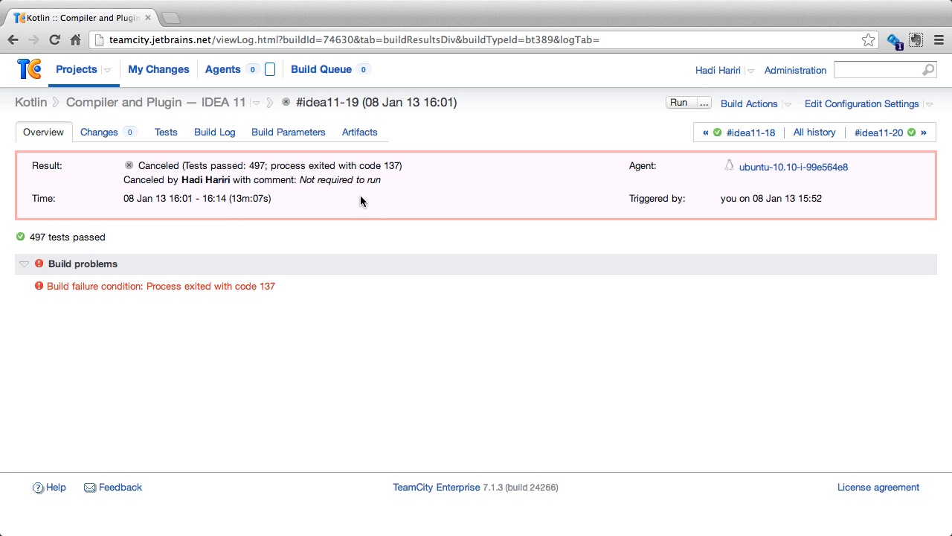
{"action": "mouse_move", "coordinate": [274, 240]}
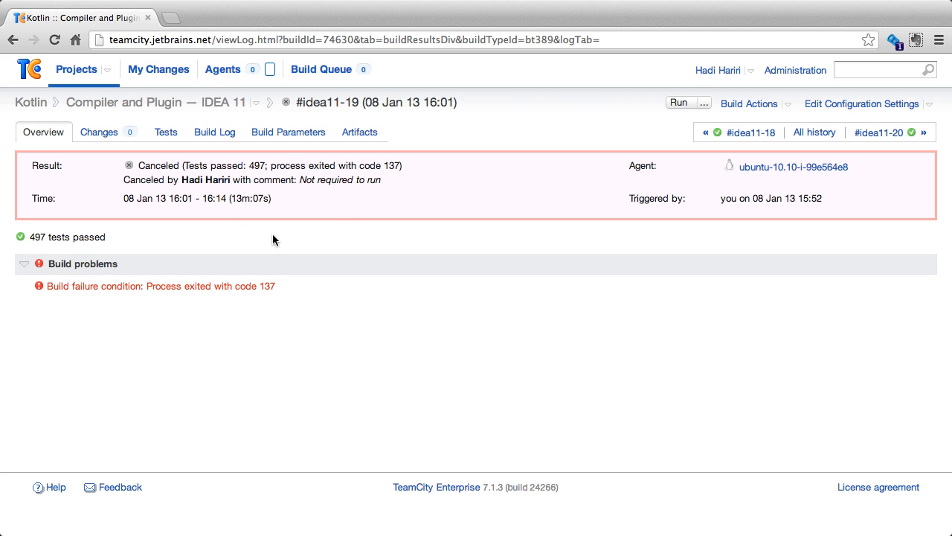
{"action": "mouse_move", "coordinate": [87, 279]}
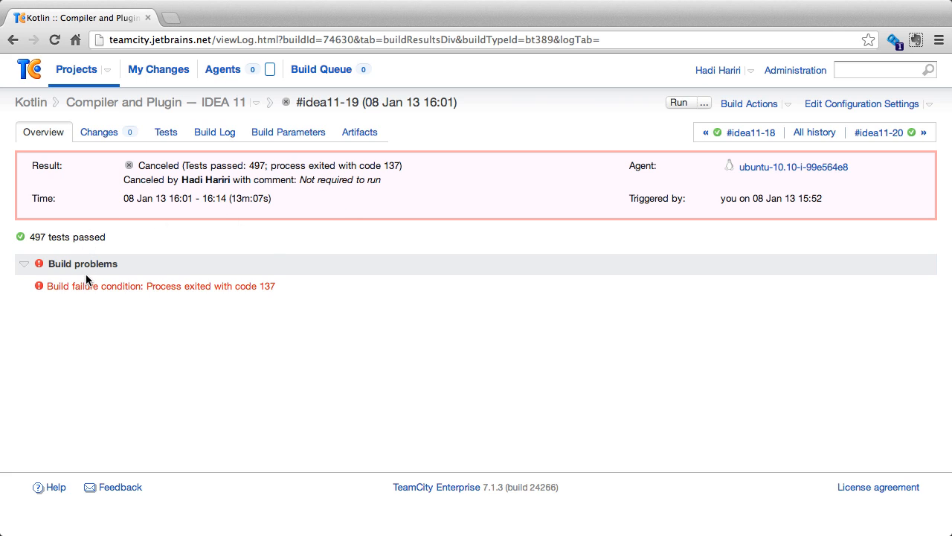
{"action": "mouse_move", "coordinate": [115, 255]}
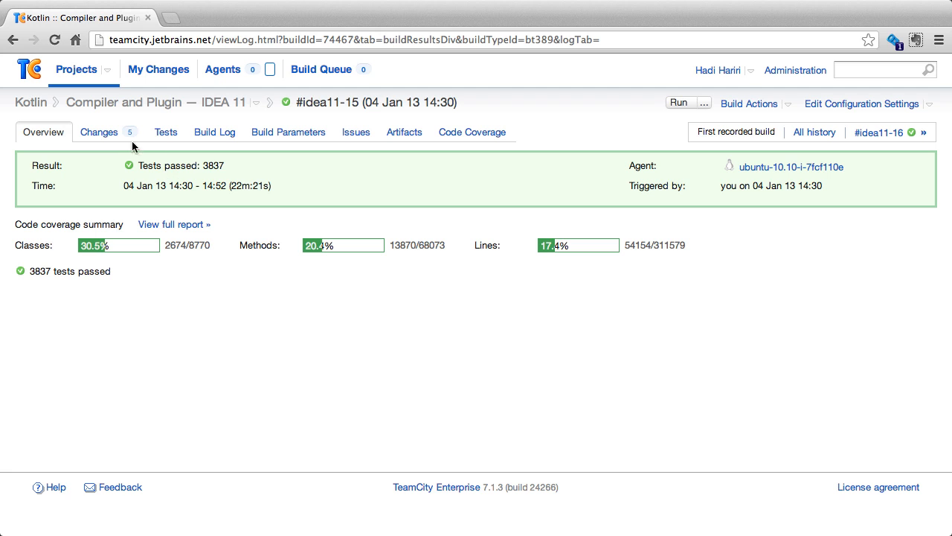
{"action": "left_click", "coordinate": [99, 132]}
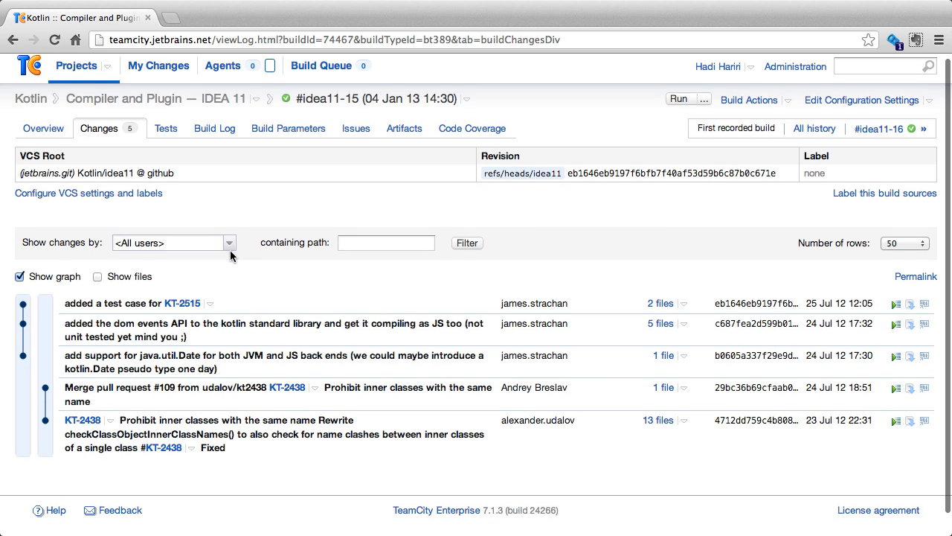
{"action": "mouse_move", "coordinate": [538, 322]}
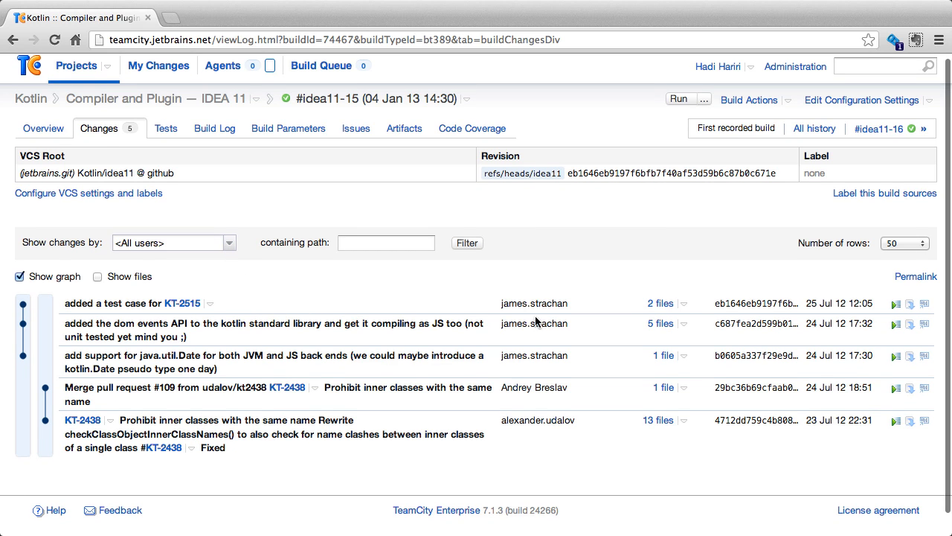
- List files in the KT-2515 and DOM events commits, then open domEvents.kt's diff
{"action": "left_click", "coordinate": [682, 305]}
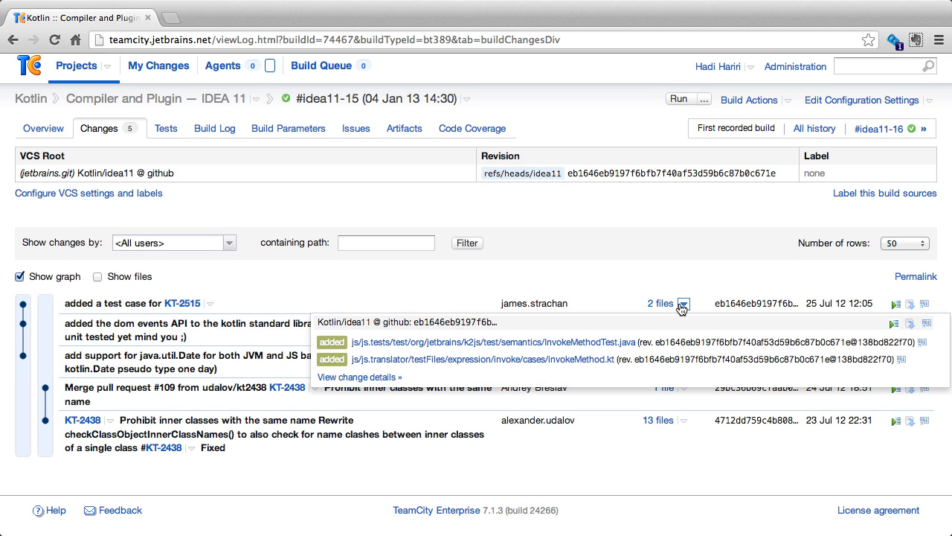
{"action": "left_click", "coordinate": [684, 305]}
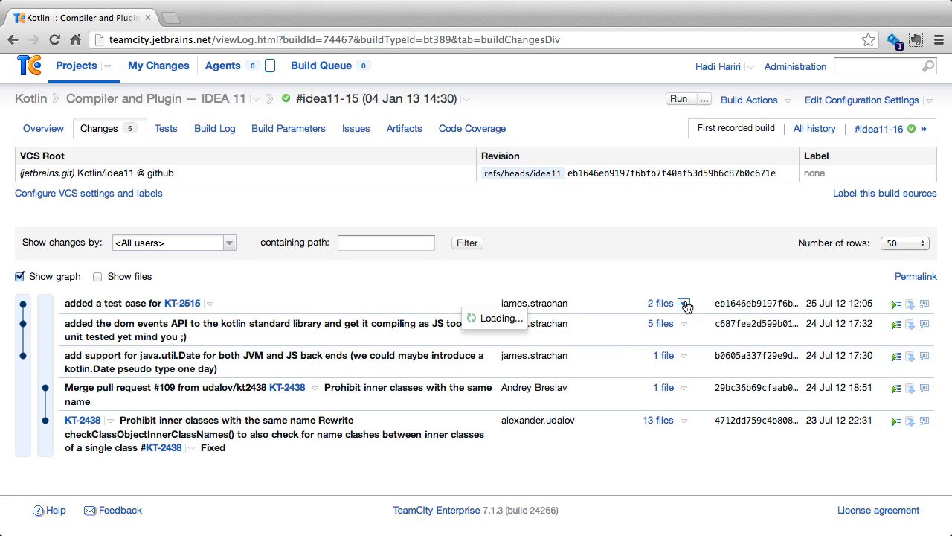
{"action": "left_click", "coordinate": [660, 303]}
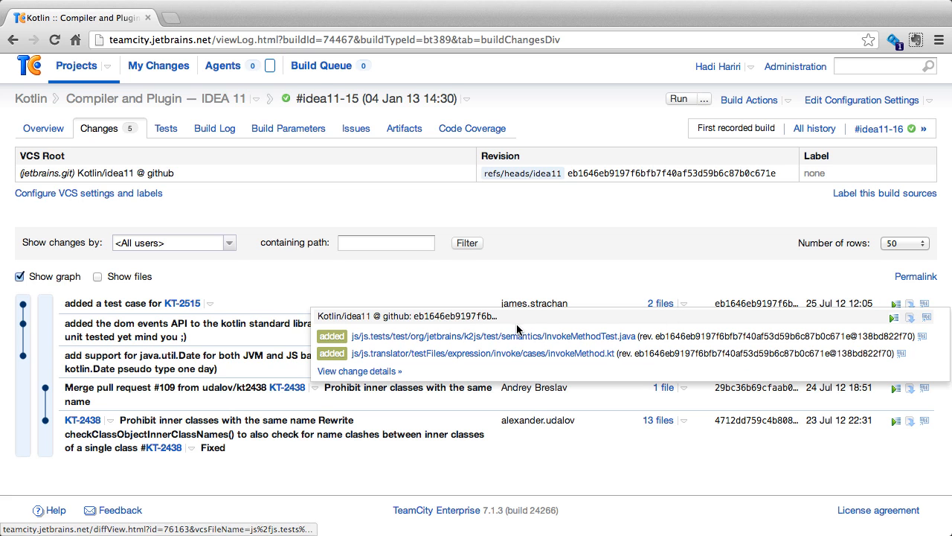
{"action": "mouse_move", "coordinate": [603, 260]}
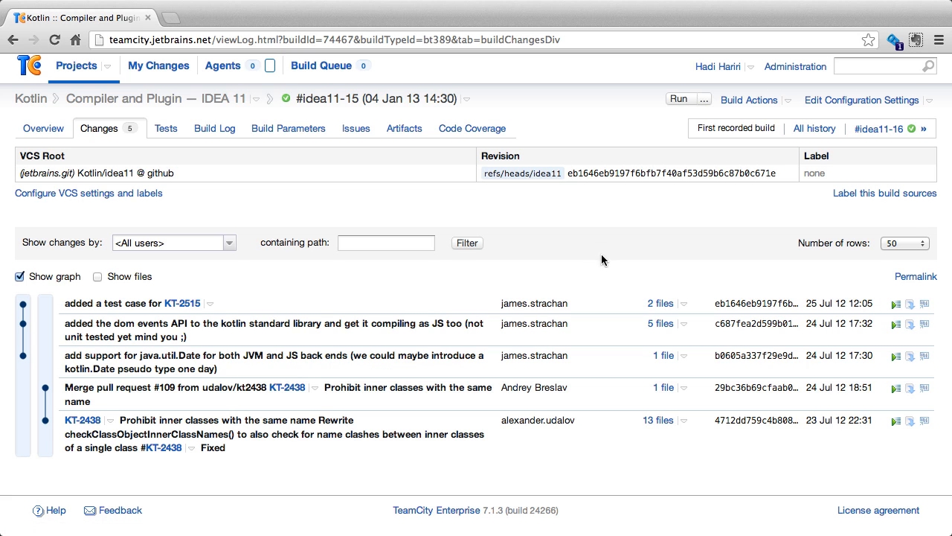
{"action": "left_click", "coordinate": [683, 323]}
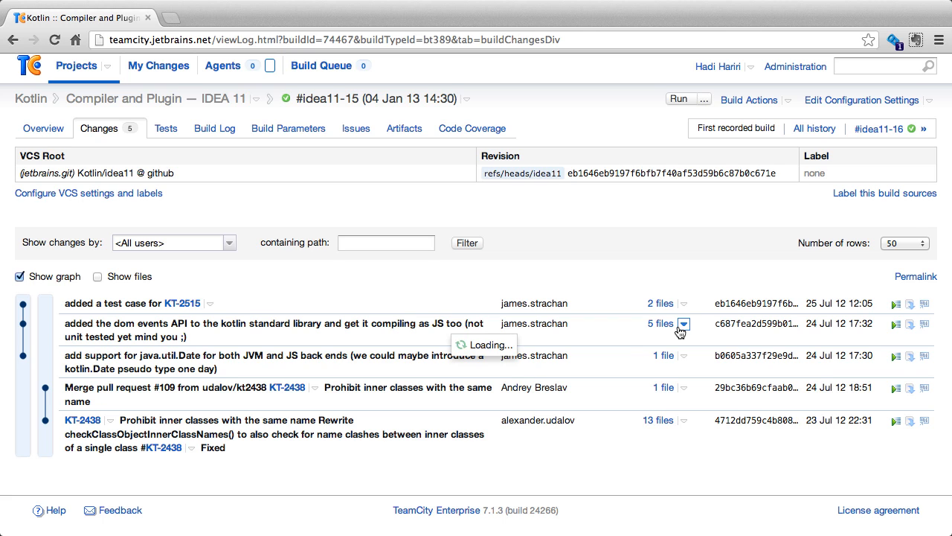
{"action": "left_click", "coordinate": [682, 323]}
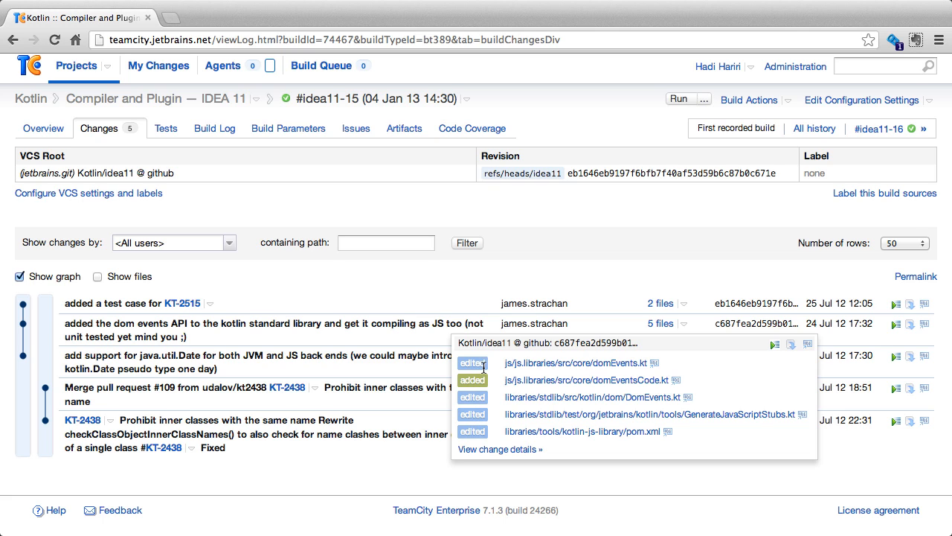
{"action": "mouse_move", "coordinate": [573, 381]}
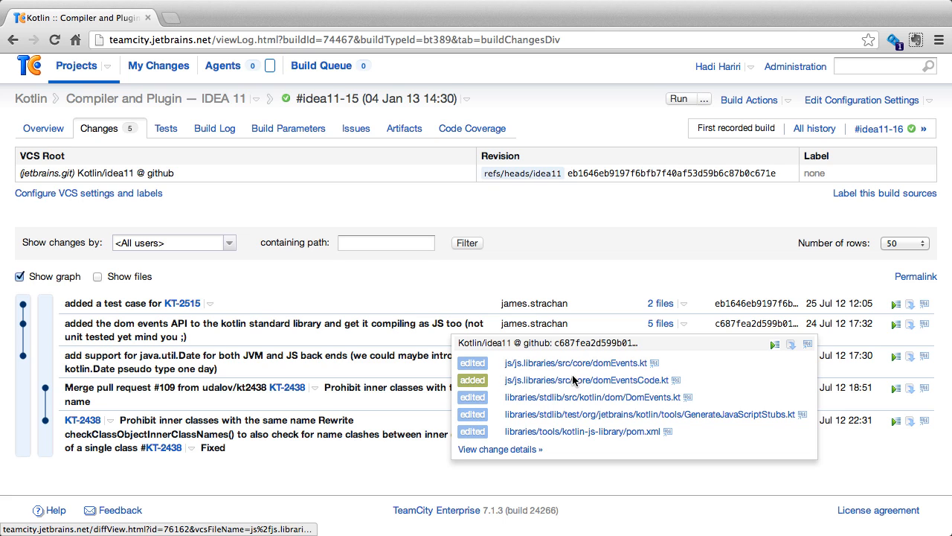
{"action": "left_click", "coordinate": [577, 363]}
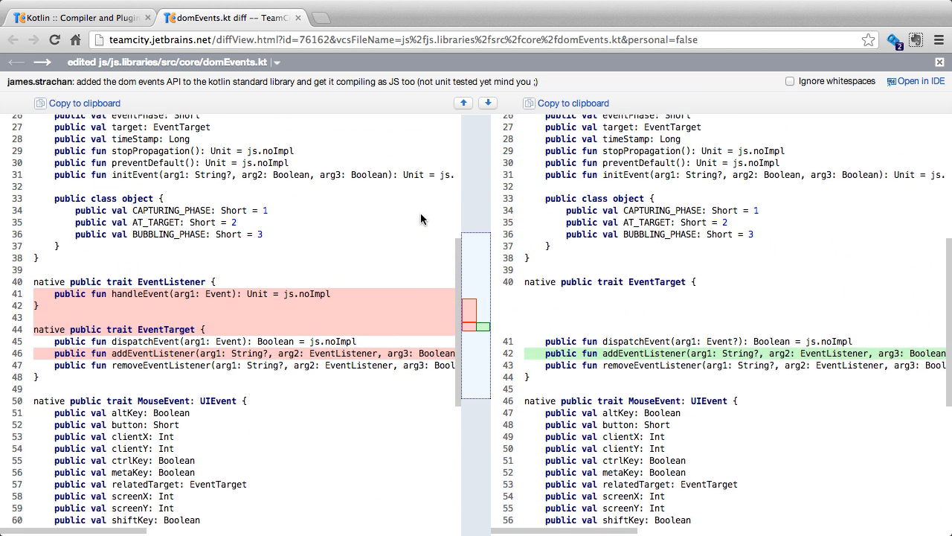
- Scroll through the domEvents.kt side-by-side diff, then close its tab
{"action": "scroll", "scroll_direction": "down", "scroll_amount": 3}
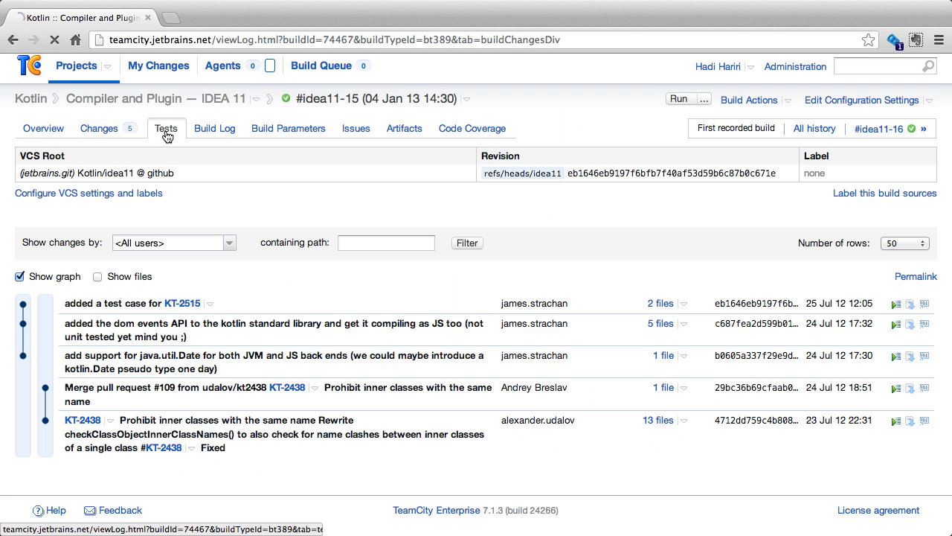
- View build #idea11-15's 3837 test results, then bring up its build log
{"action": "left_click", "coordinate": [165, 128]}
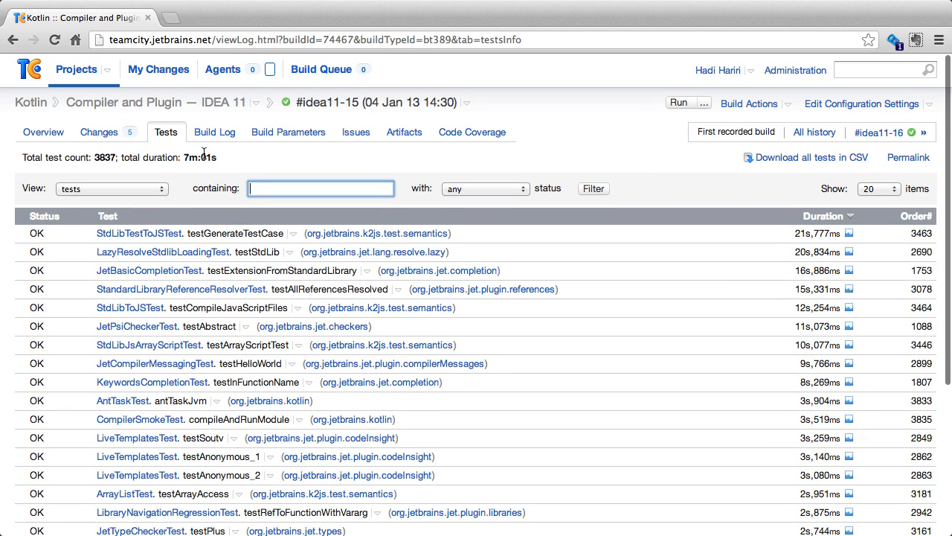
{"action": "mouse_move", "coordinate": [214, 131]}
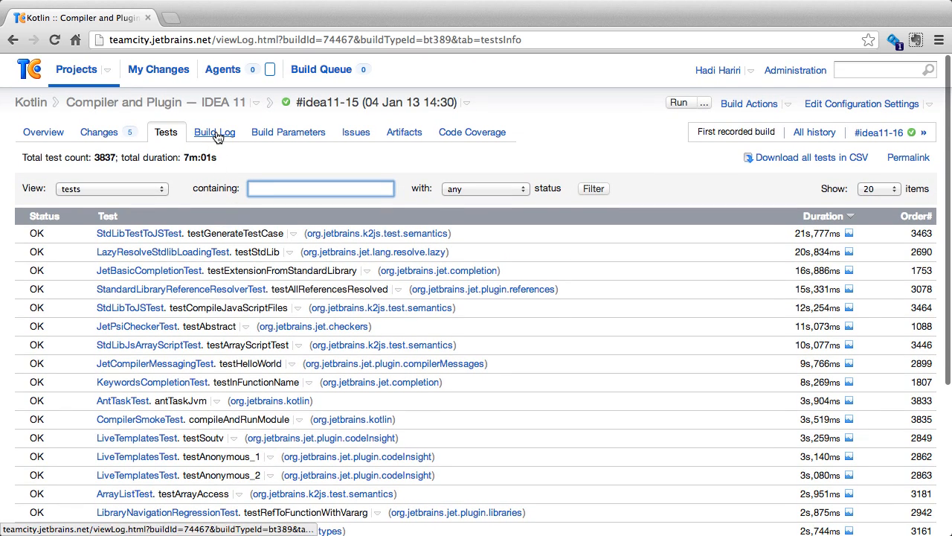
{"action": "left_click", "coordinate": [214, 132]}
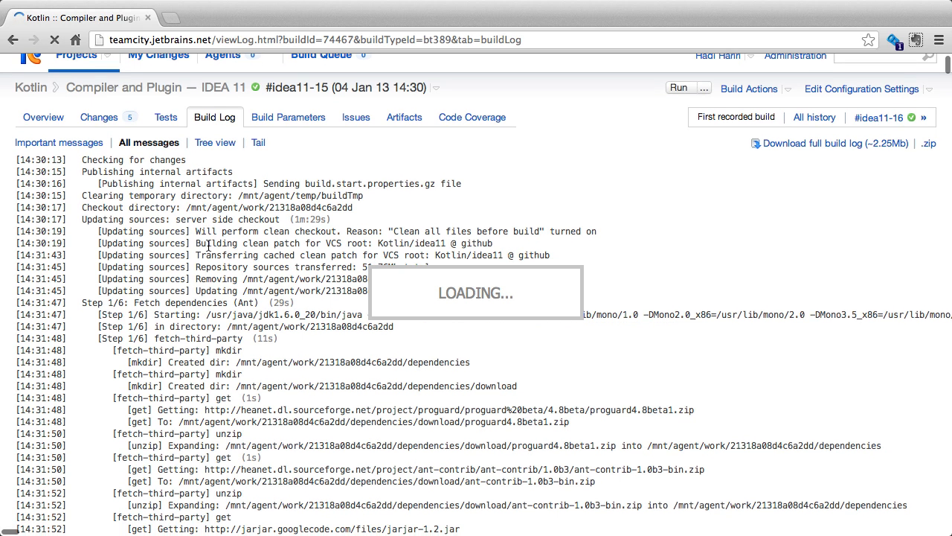
- Scroll build #idea11-15's log and switch it to All messages
{"action": "scroll", "scroll_direction": "down", "scroll_amount": 3}
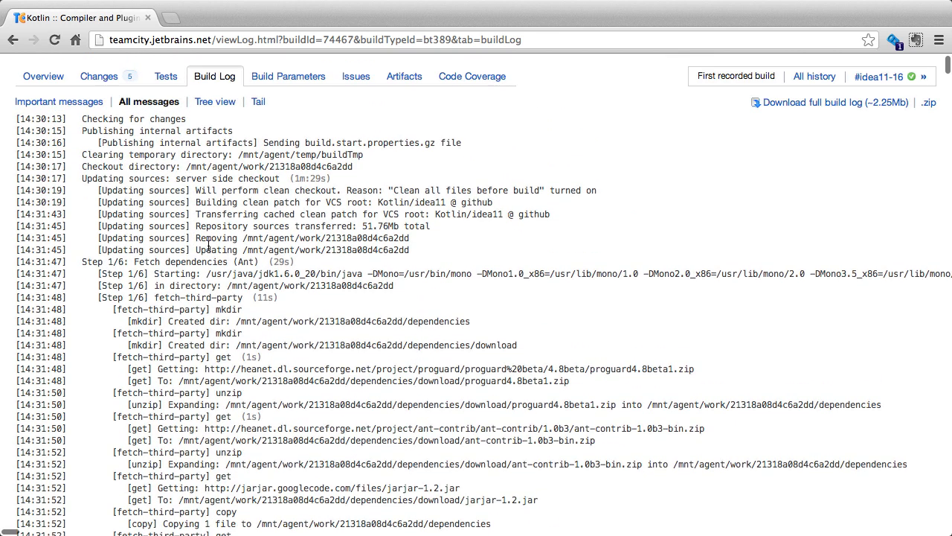
{"action": "scroll", "scroll_direction": "down", "scroll_amount": 3}
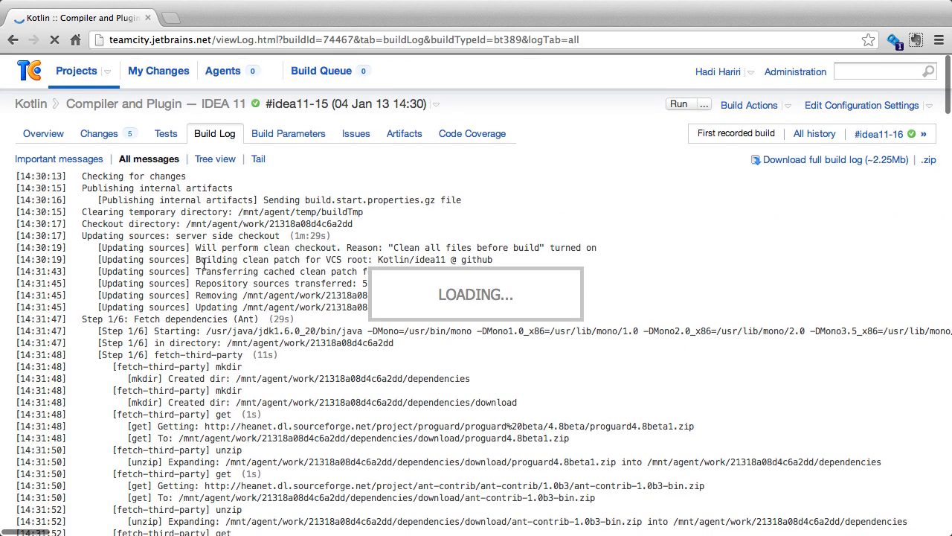
{"action": "left_click", "coordinate": [215, 159]}
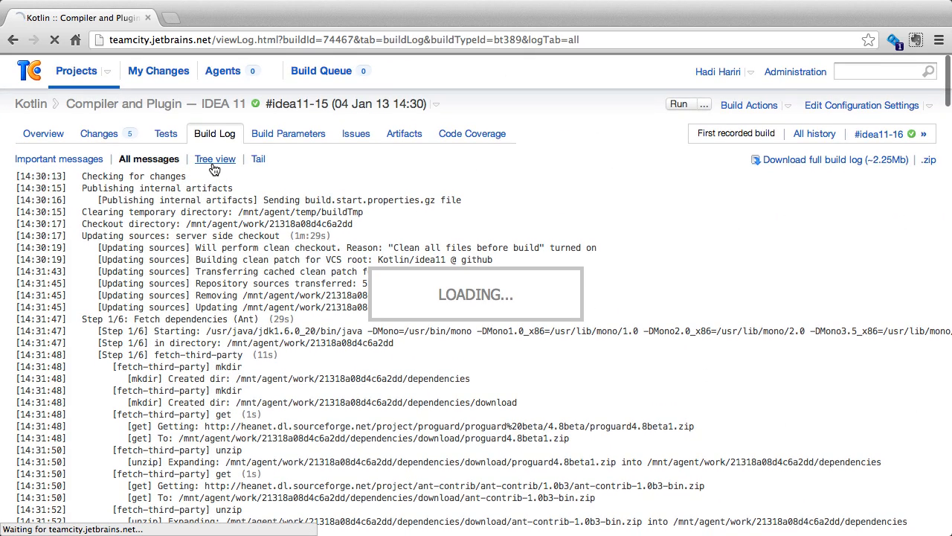
- Show the log as a tree, expand server side checkout, and jump to the final lines
{"action": "left_click", "coordinate": [215, 159]}
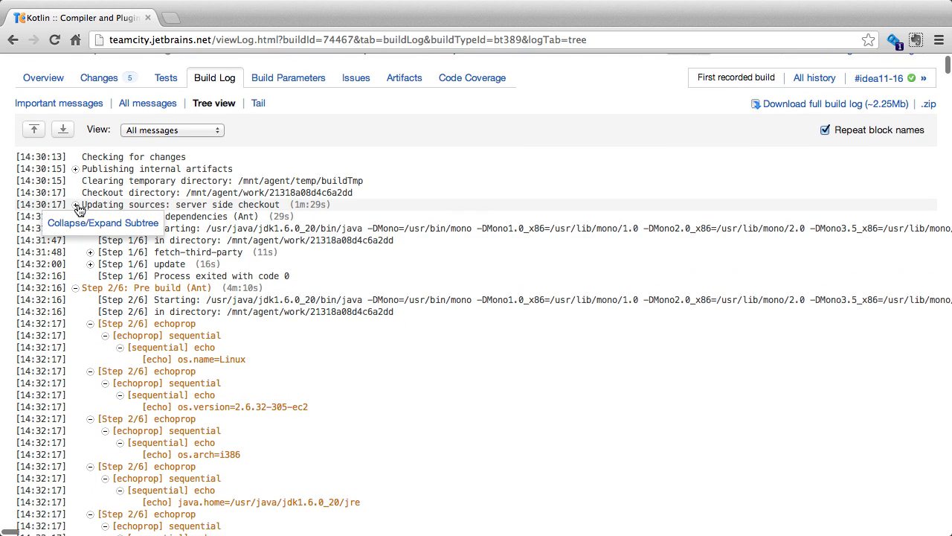
{"action": "left_click", "coordinate": [75, 204]}
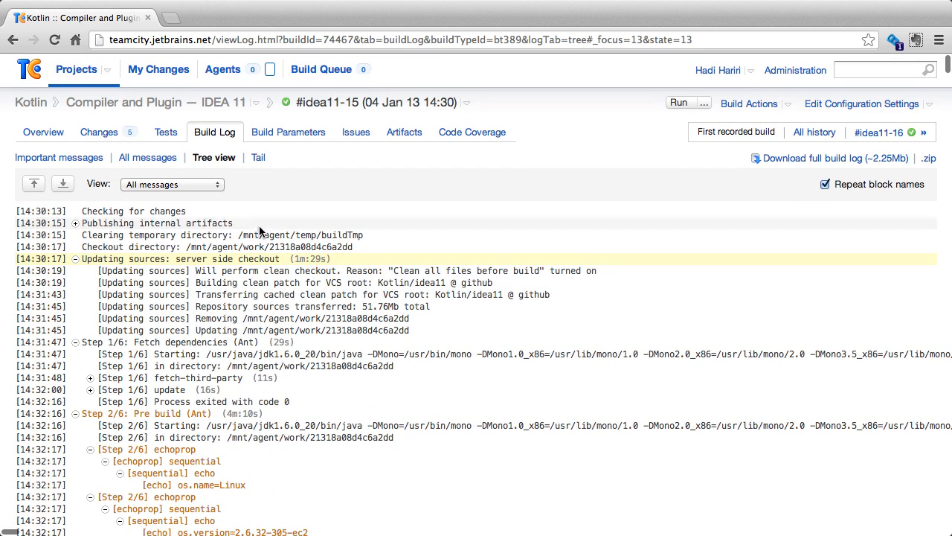
{"action": "mouse_move", "coordinate": [258, 157]}
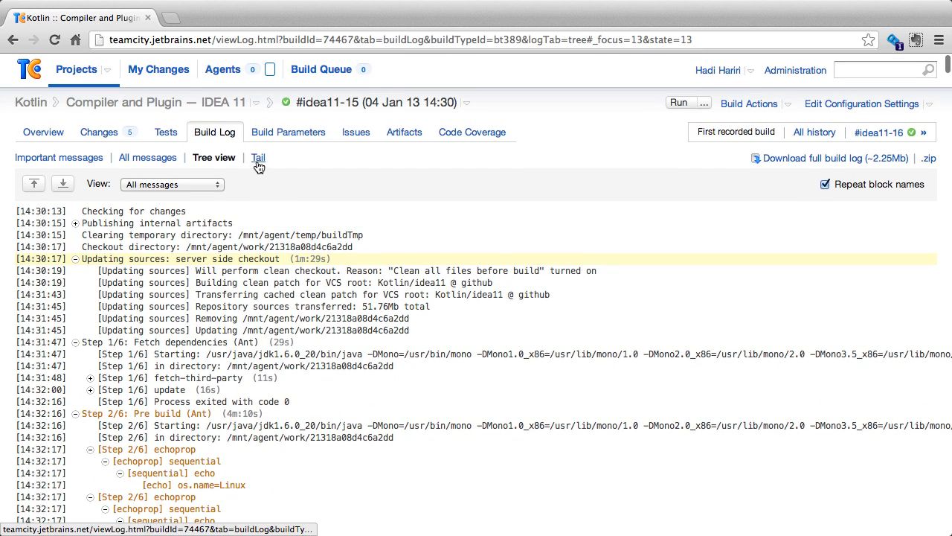
{"action": "left_click", "coordinate": [259, 157]}
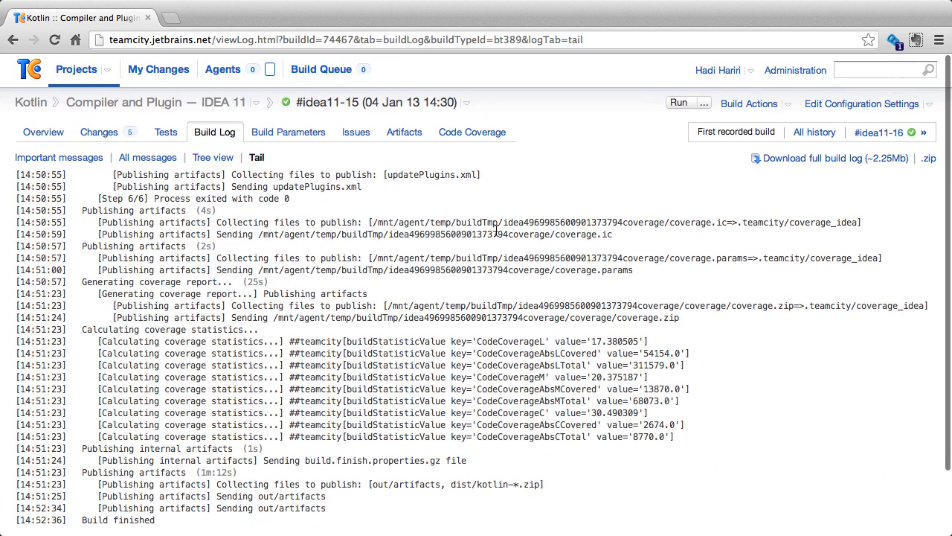
- View build #idea11-15's important log messages, then return to the IDEA 11 build history
{"action": "left_click", "coordinate": [59, 157]}
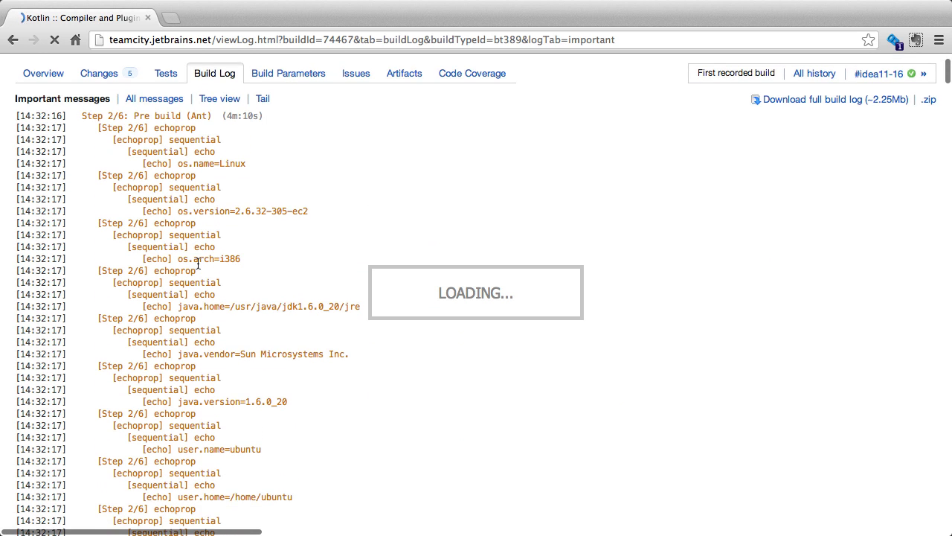
{"action": "left_click", "coordinate": [811, 99]}
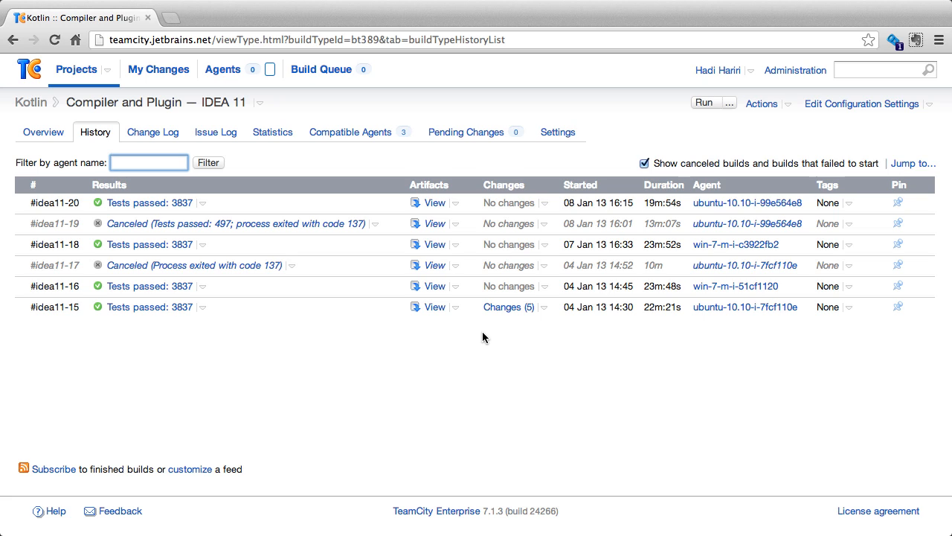
{"action": "left_click", "coordinate": [455, 202]}
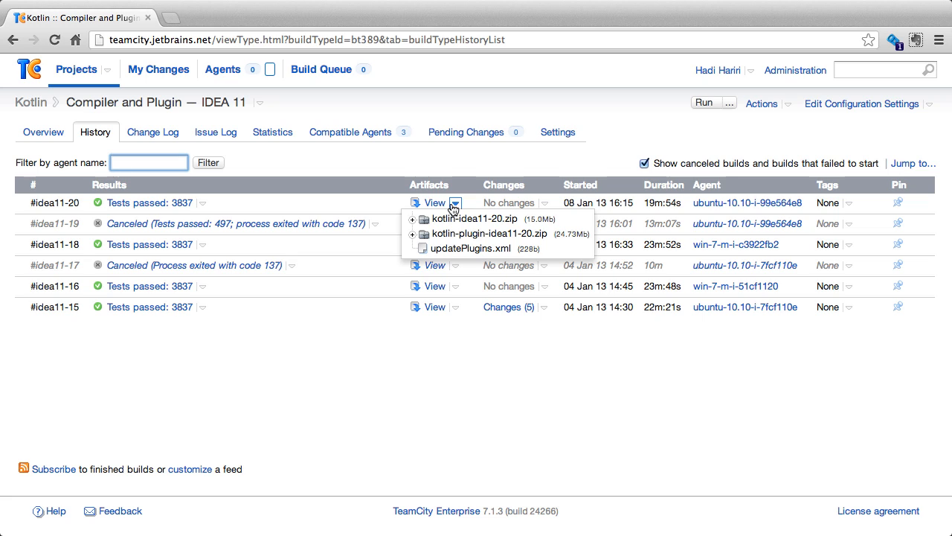
{"action": "left_click", "coordinate": [454, 202]}
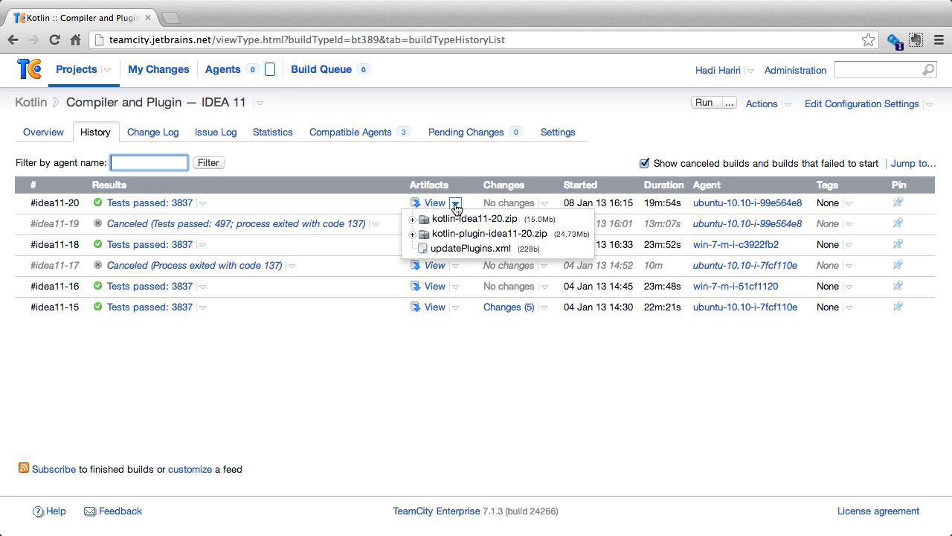
{"action": "left_click", "coordinate": [413, 218]}
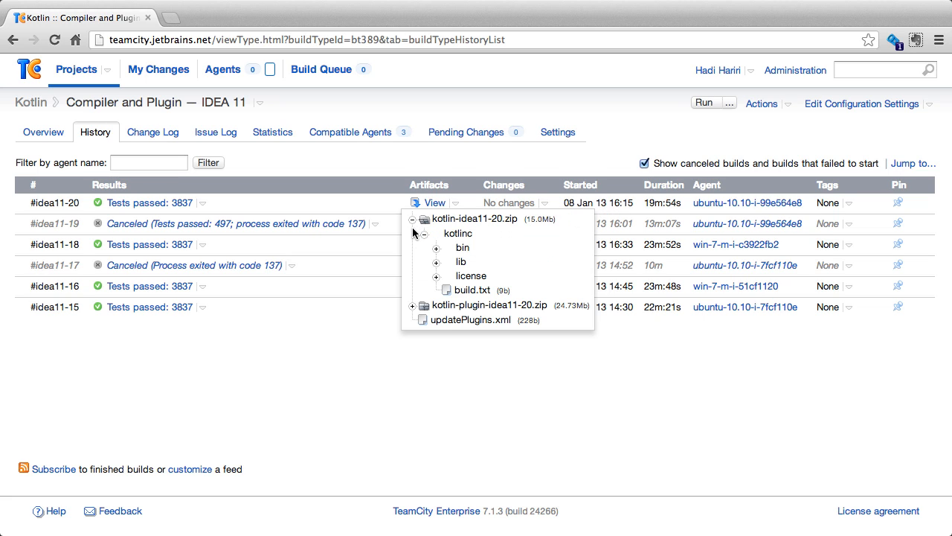
{"action": "left_click", "coordinate": [437, 247]}
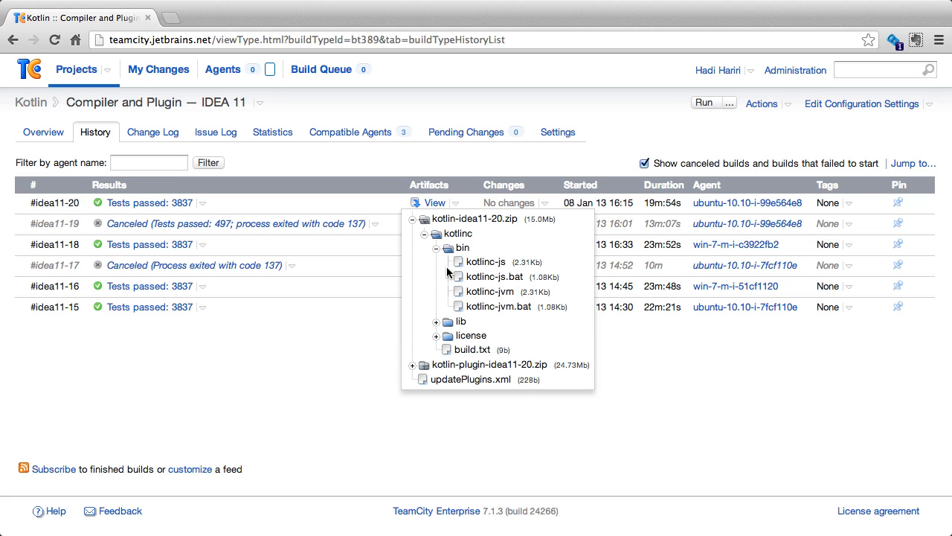
{"action": "mouse_move", "coordinate": [415, 371]}
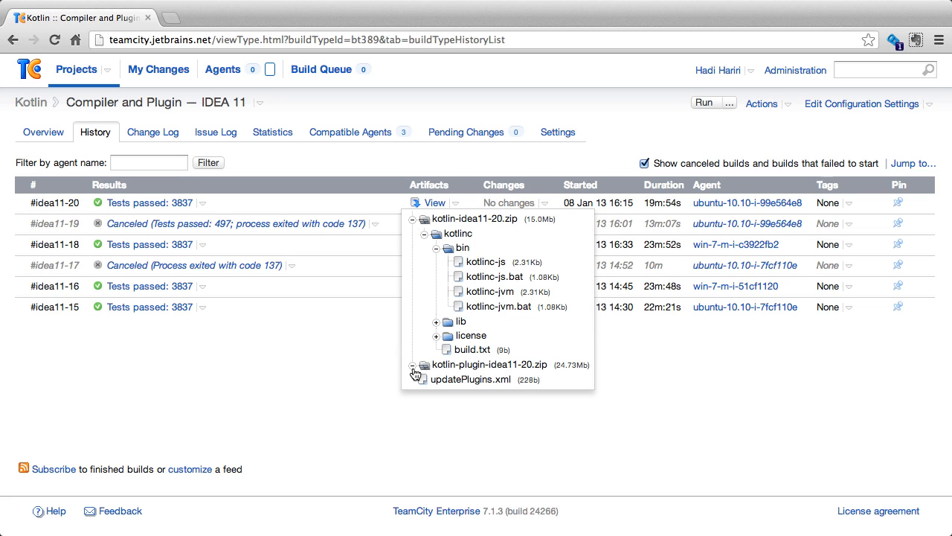
{"action": "left_click", "coordinate": [415, 367]}
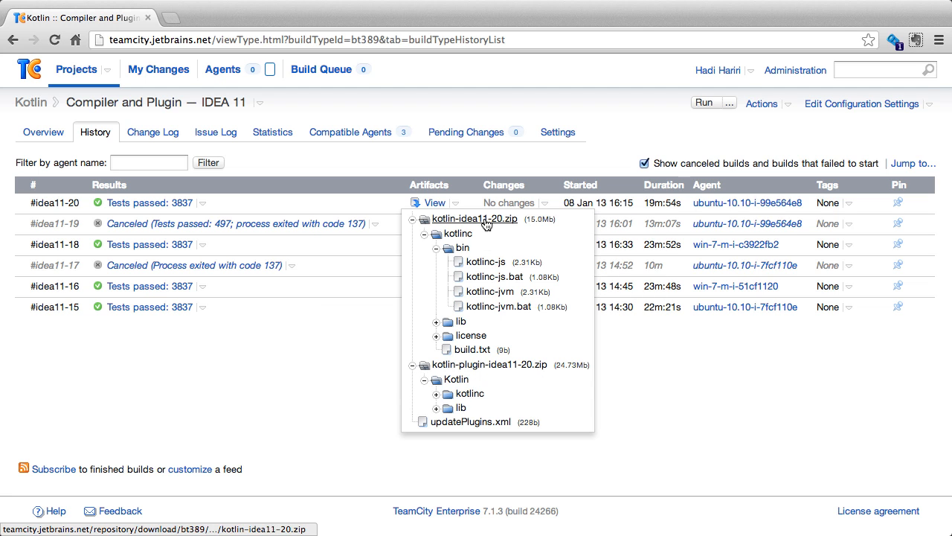
{"action": "left_click", "coordinate": [475, 218]}
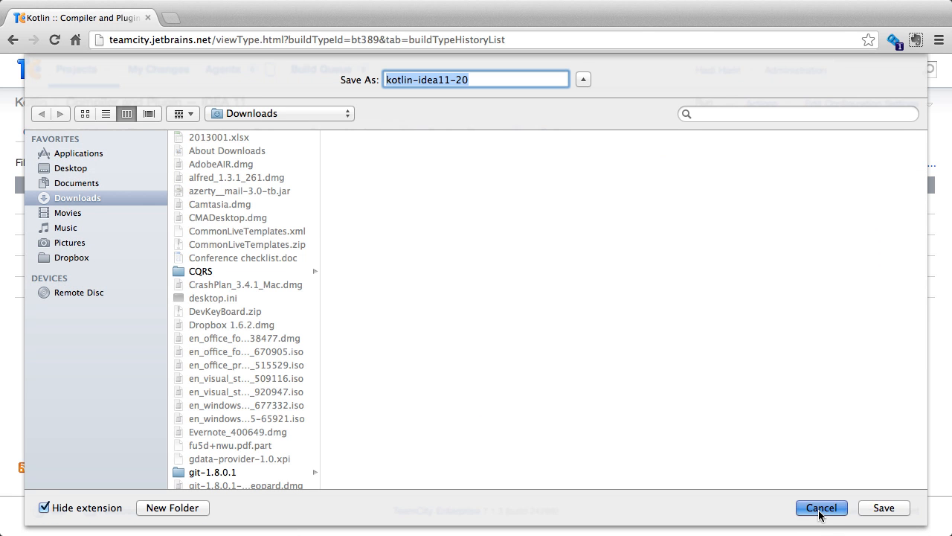
{"action": "left_click", "coordinate": [821, 507]}
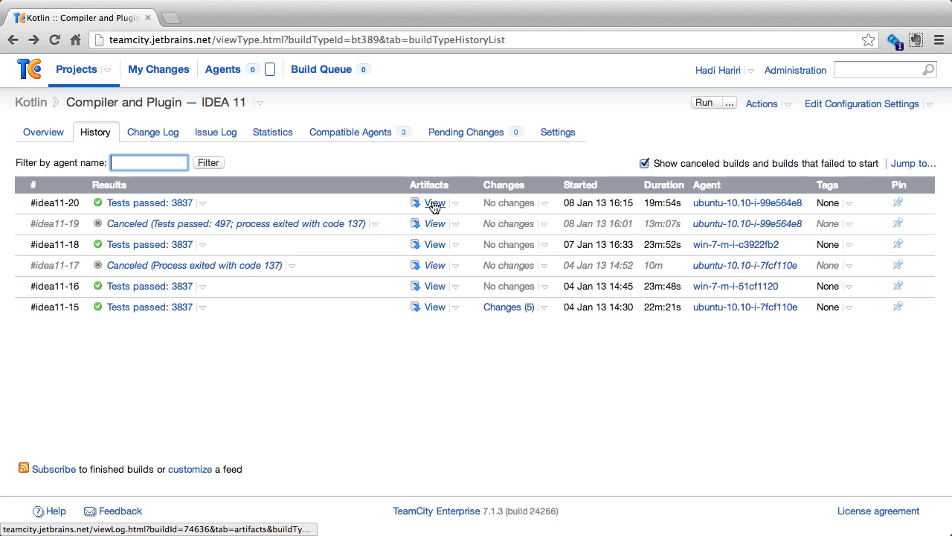
{"action": "left_click", "coordinate": [434, 202]}
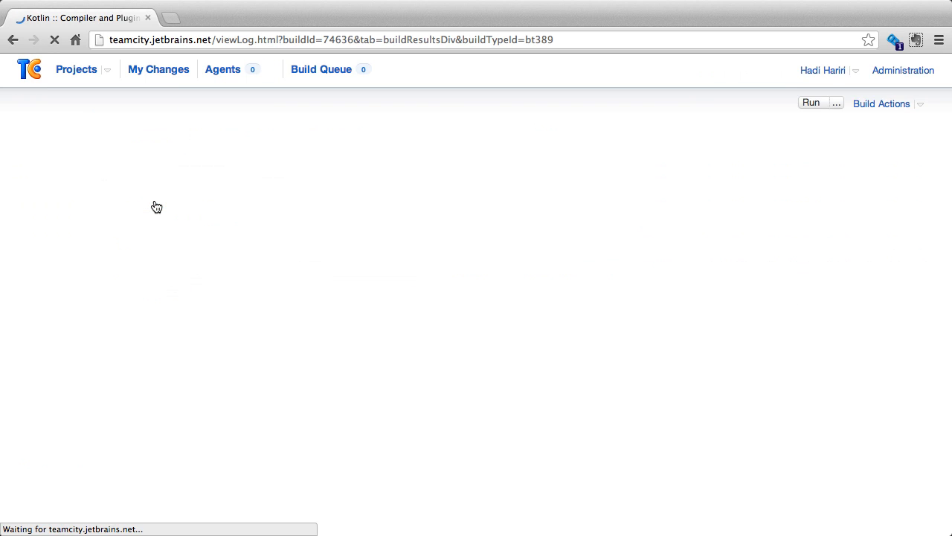
{"action": "left_click", "coordinate": [360, 131]}
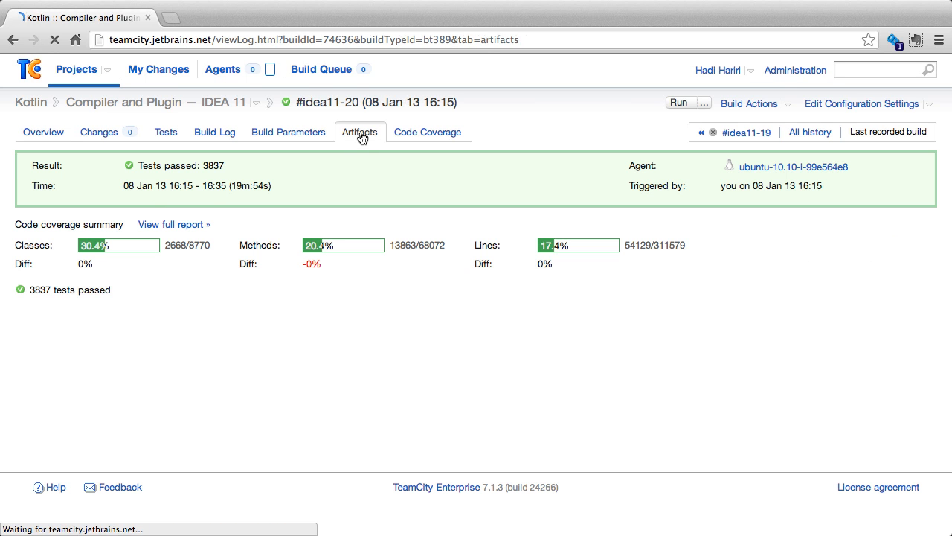
{"action": "left_click", "coordinate": [360, 131]}
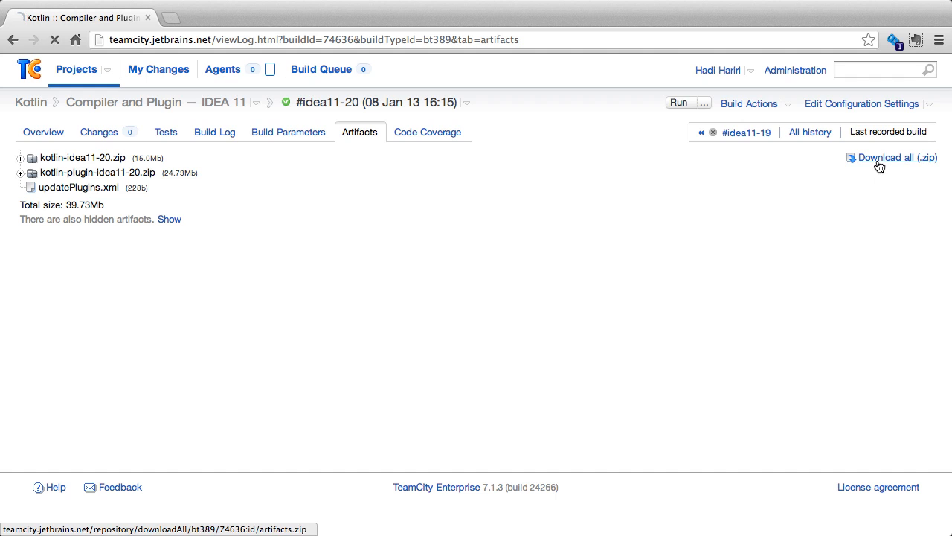
{"action": "left_click", "coordinate": [21, 172]}
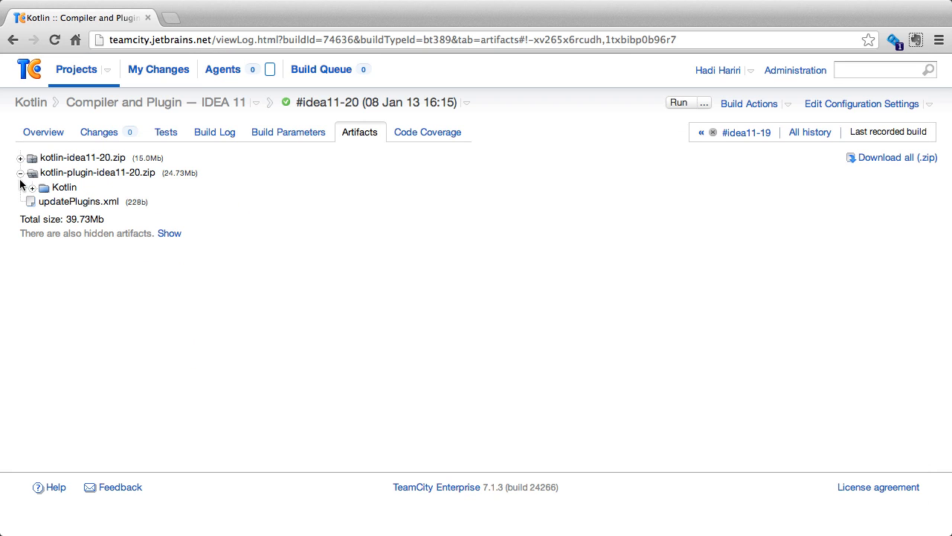
{"action": "left_click", "coordinate": [33, 187]}
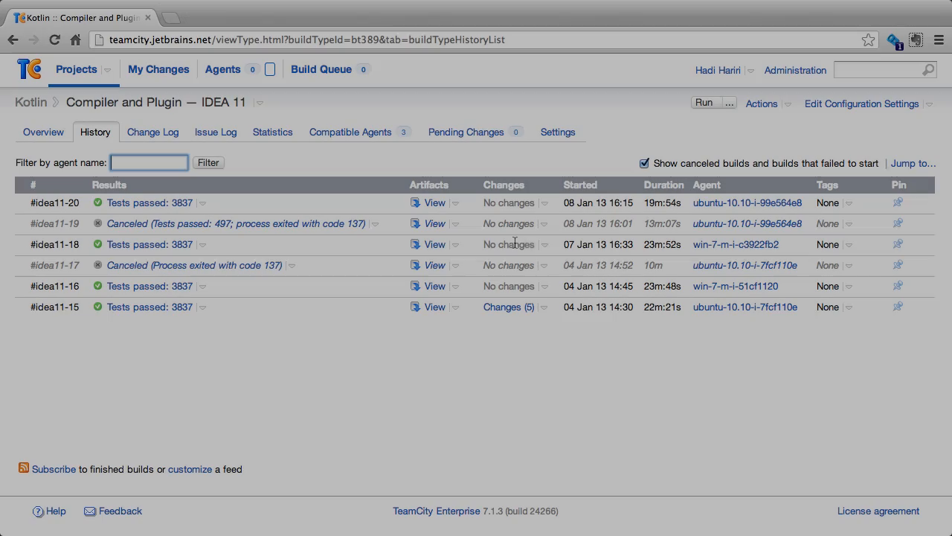
- Expand #idea11-15's five changes and the file lists of the test-case and merge commits
{"action": "left_click", "coordinate": [543, 307]}
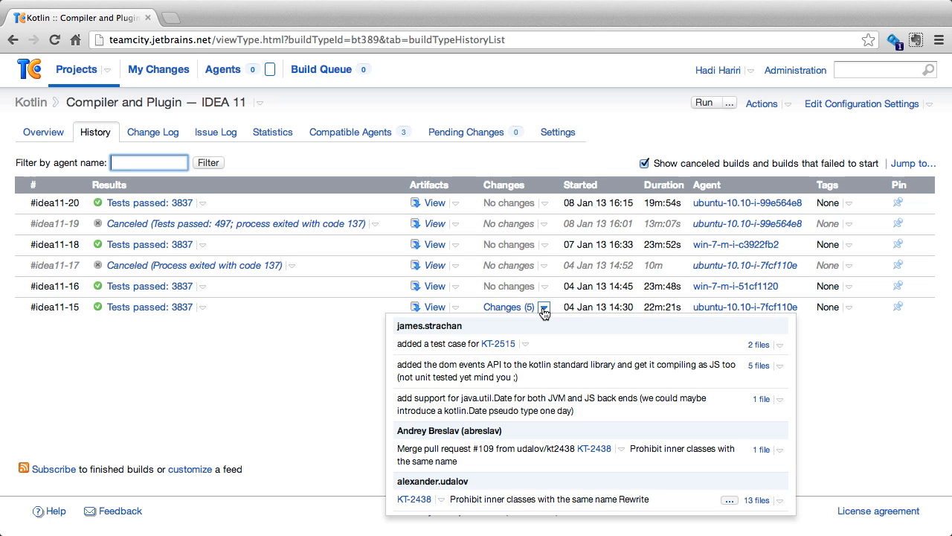
{"action": "mouse_move", "coordinate": [654, 348]}
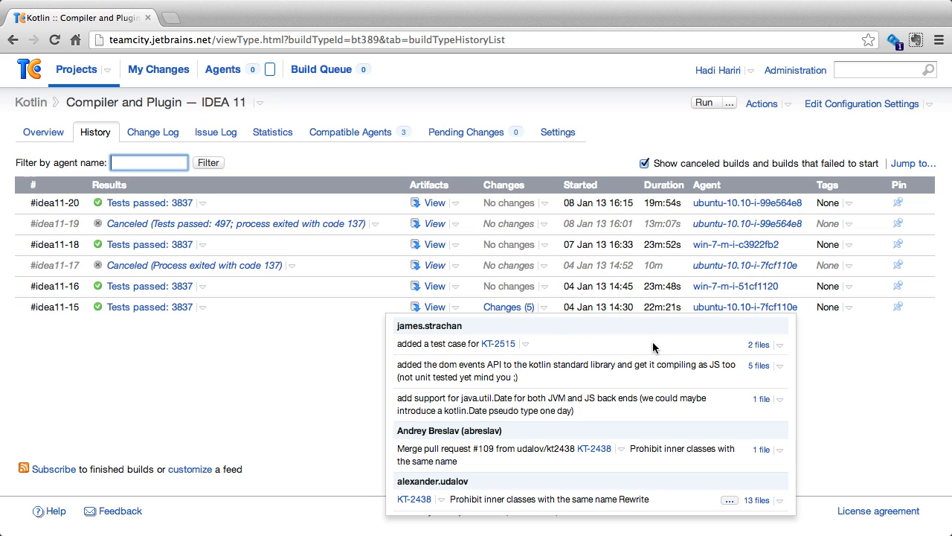
{"action": "mouse_move", "coordinate": [739, 354]}
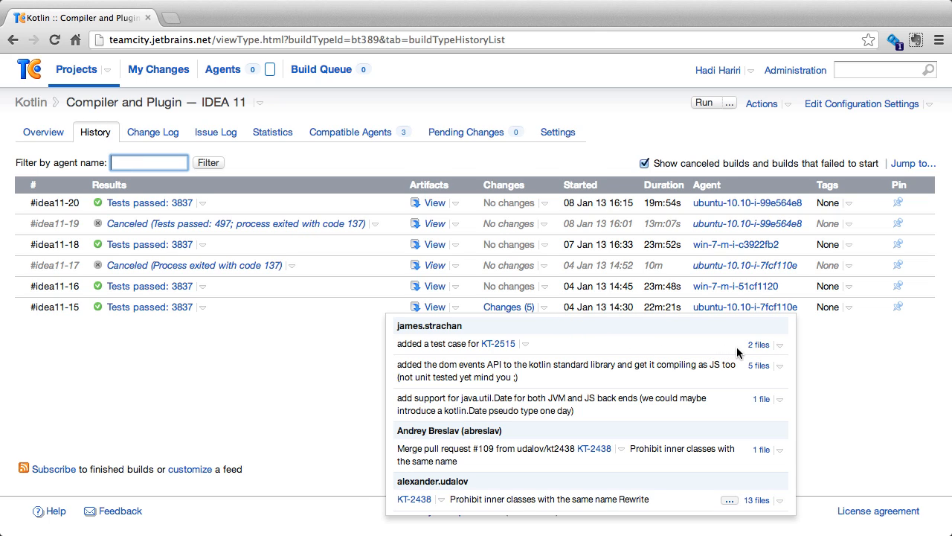
{"action": "left_click", "coordinate": [757, 344]}
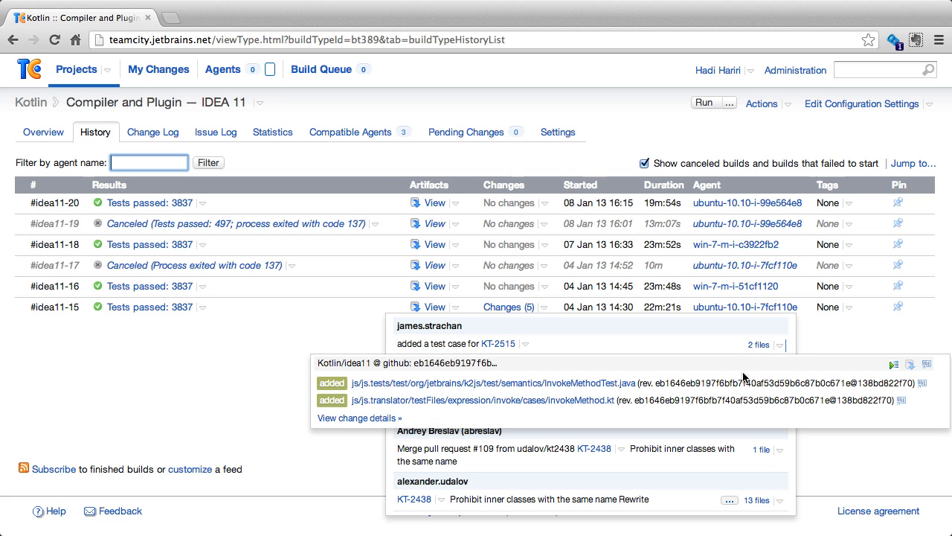
{"action": "left_click", "coordinate": [780, 449]}
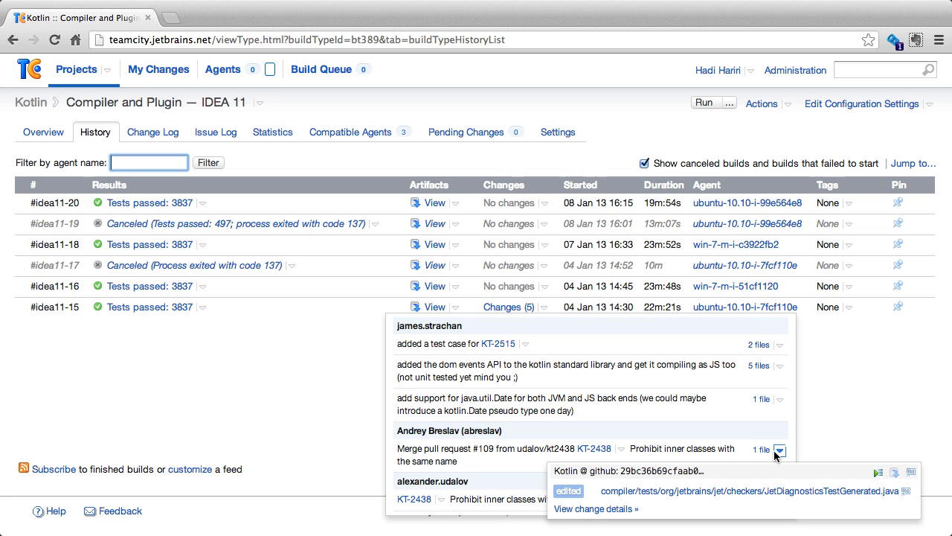